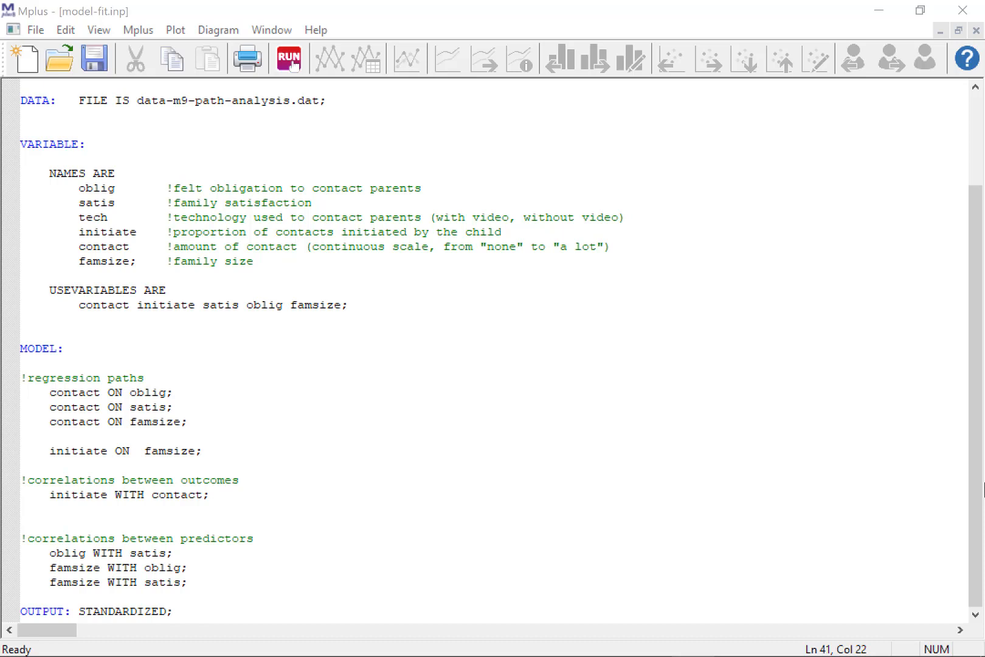
mouse_move(85, 400)
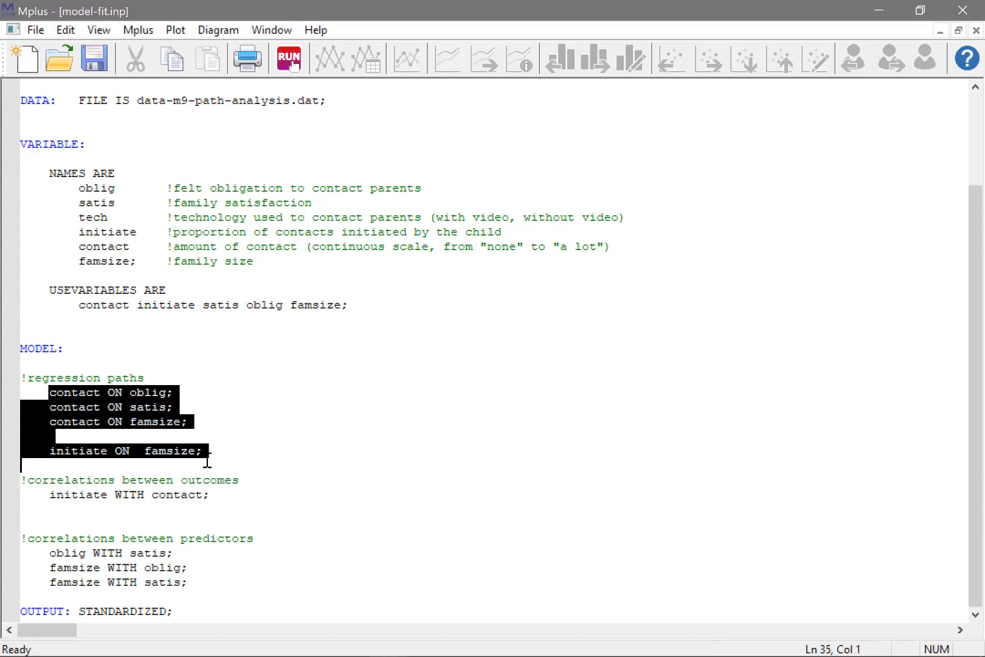
- Inspect the regression paths and the initiate WITH contact line in model-fit.inp
click(53, 435)
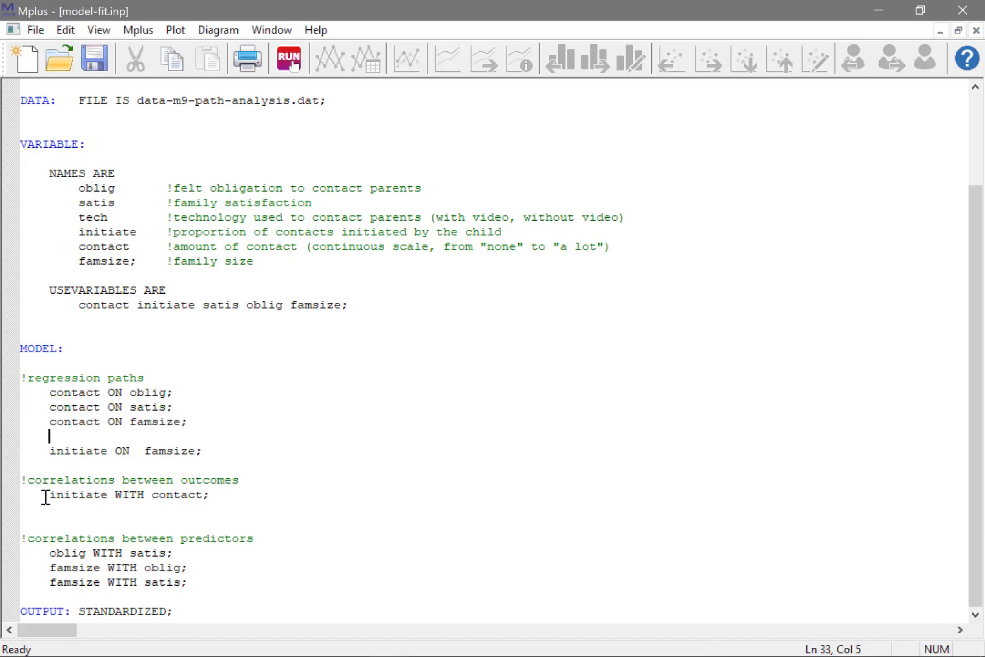
triple_click(125, 495)
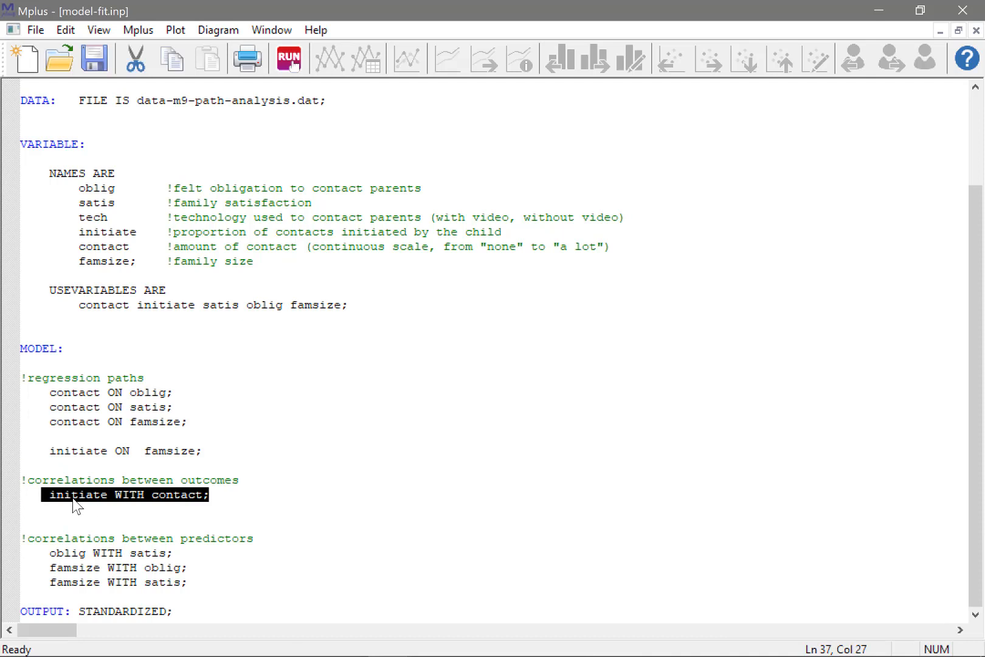
click(331, 496)
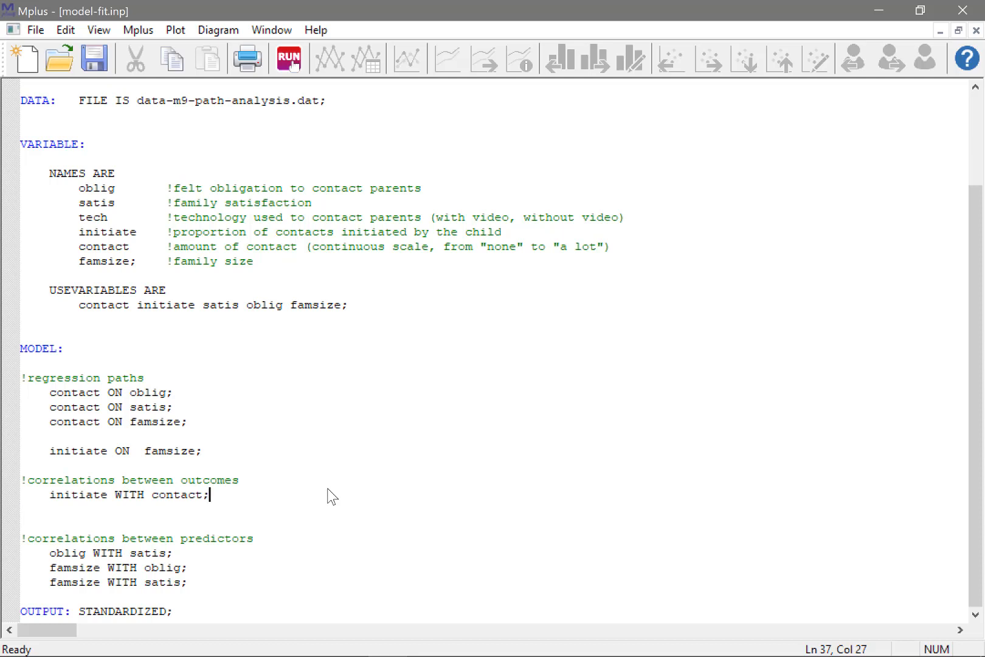
mouse_move(194, 472)
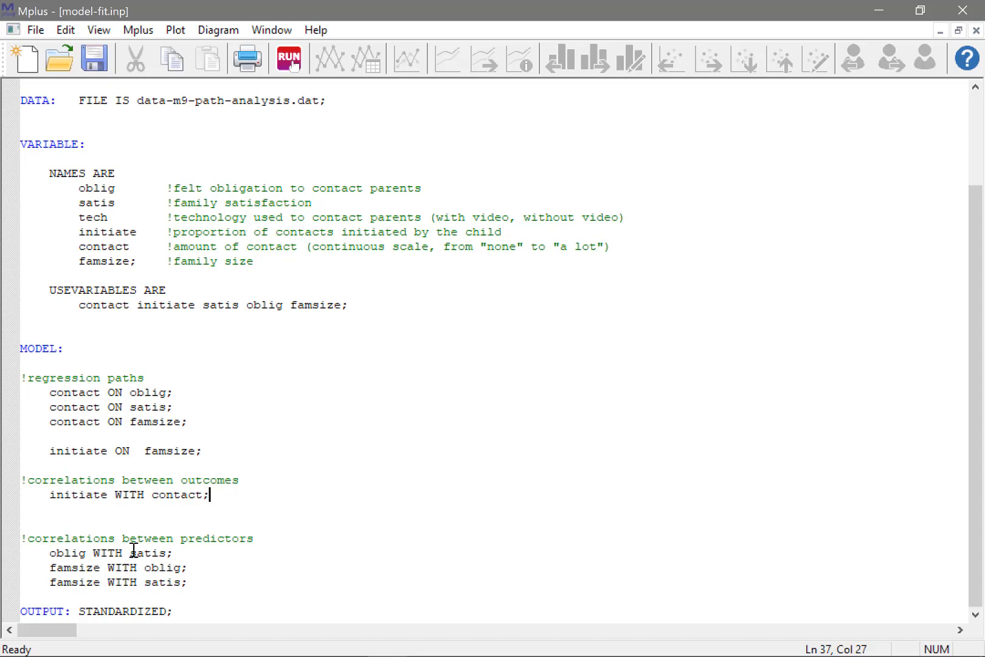
mouse_move(184, 523)
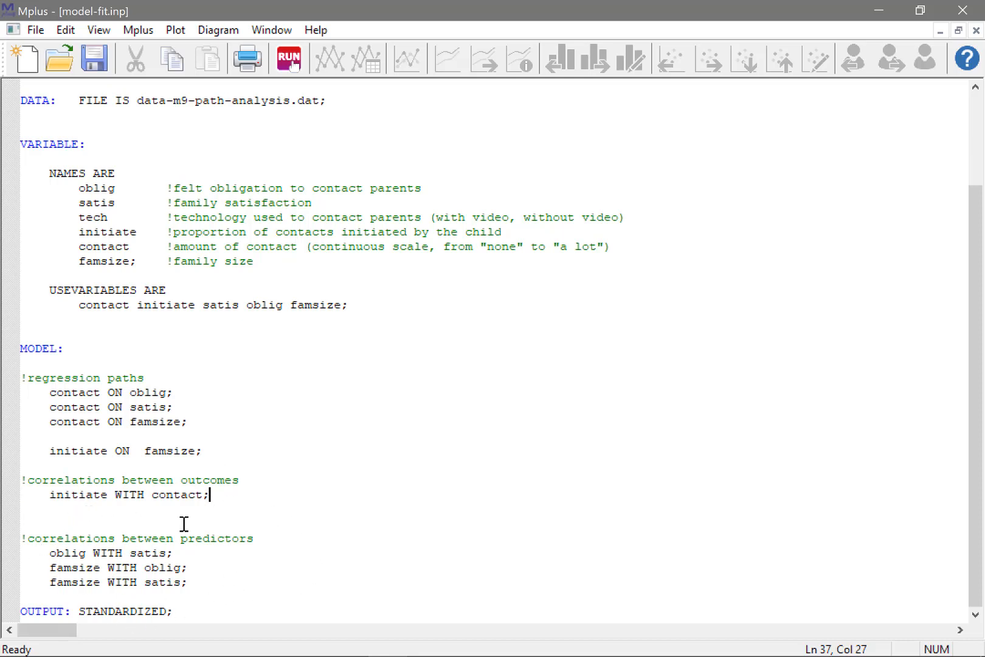
mouse_move(89, 551)
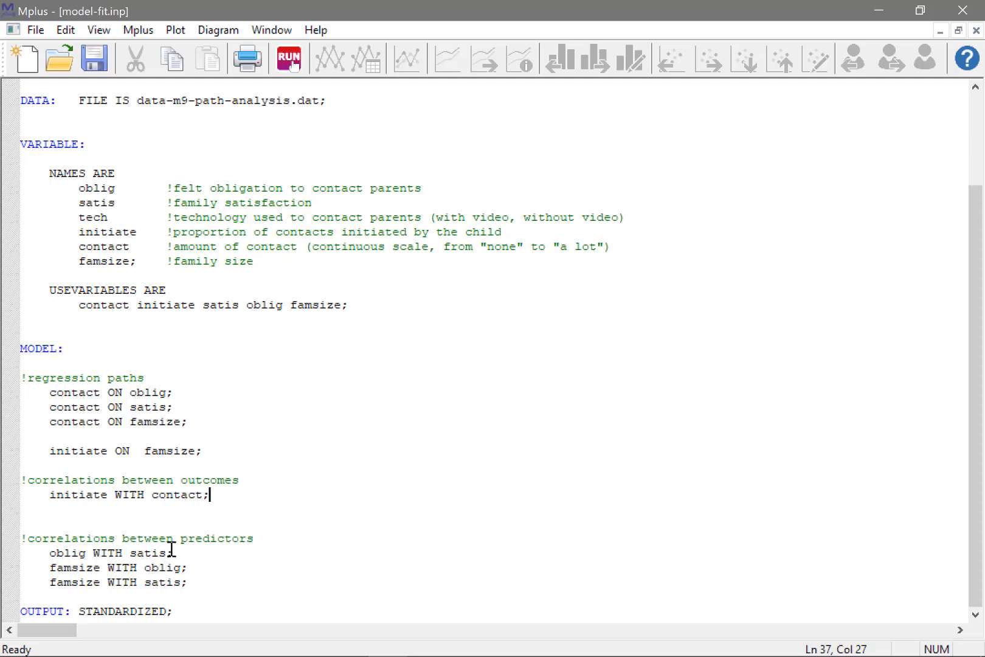
mouse_move(69, 566)
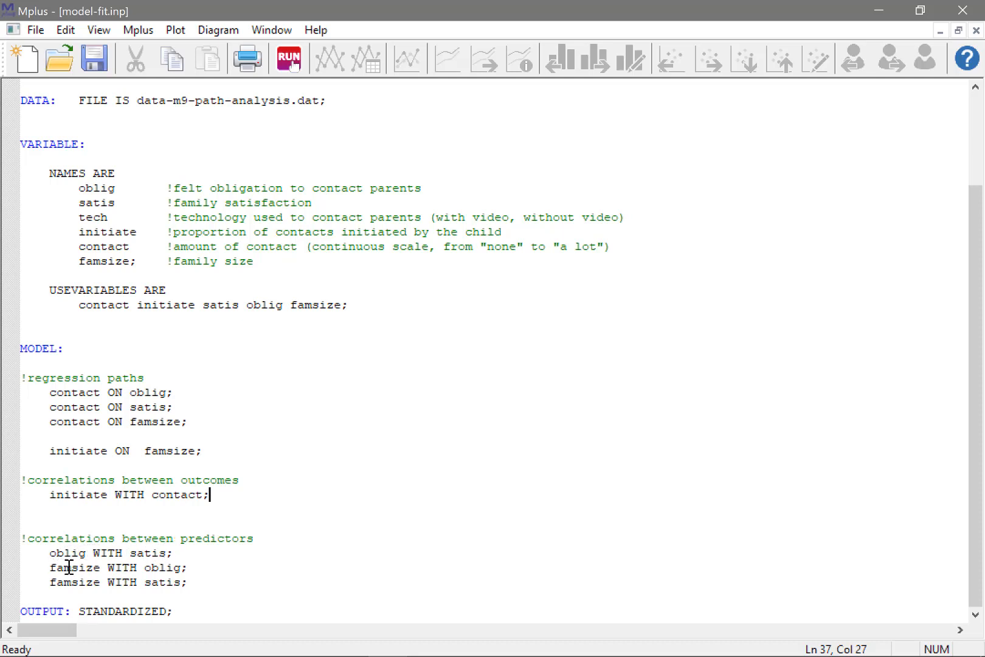
mouse_move(107, 101)
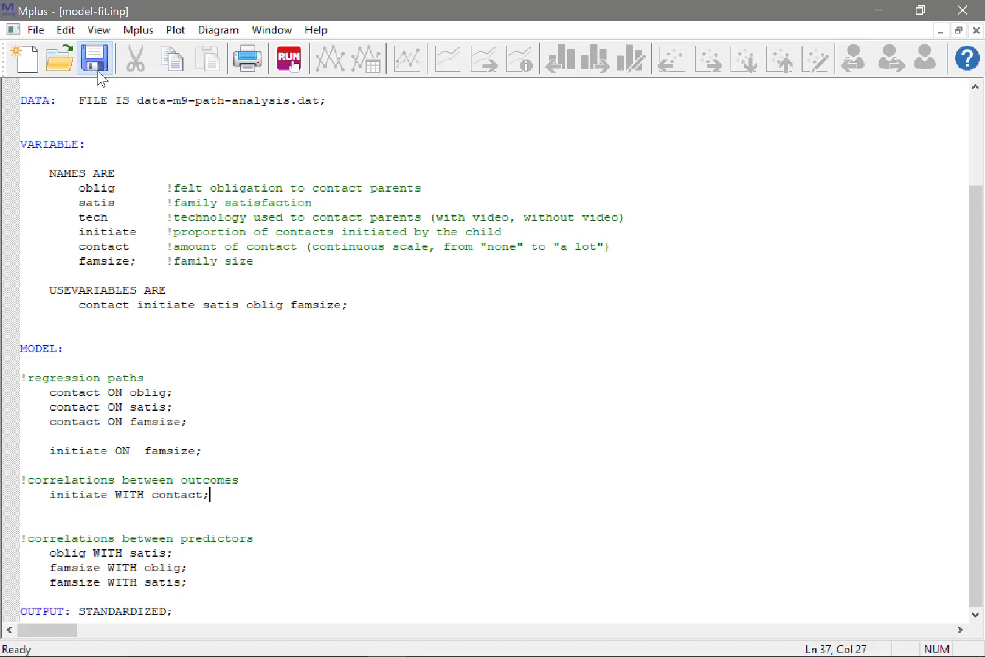
- Run the model to produce model-fit.out and review the MODEL FIT INFORMATION down to SRMR
click(288, 59)
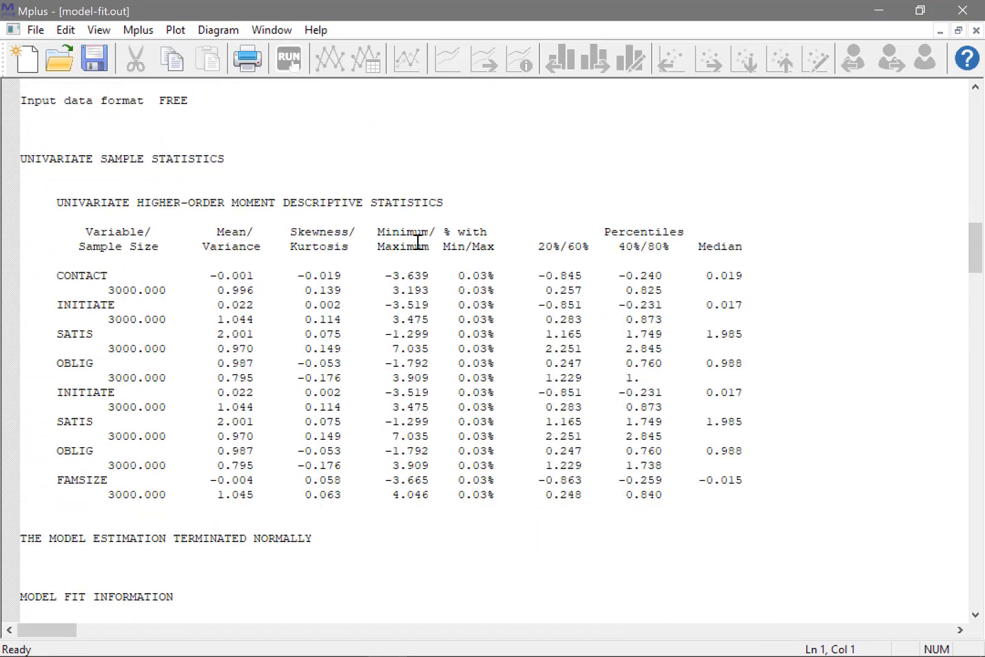
scroll(down, 3)
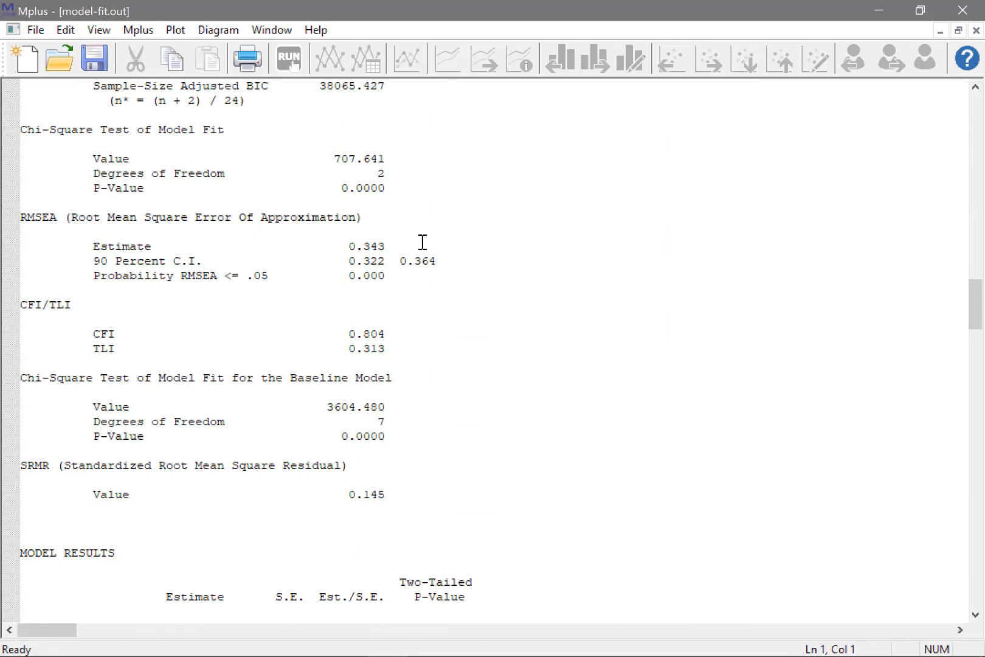
mouse_move(422, 242)
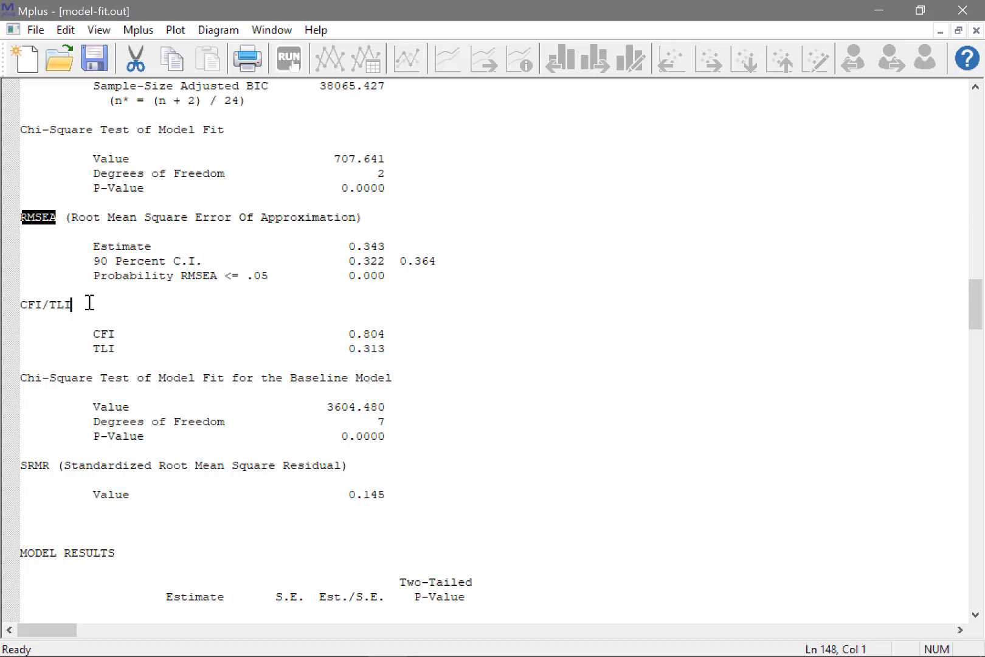
click(184, 465)
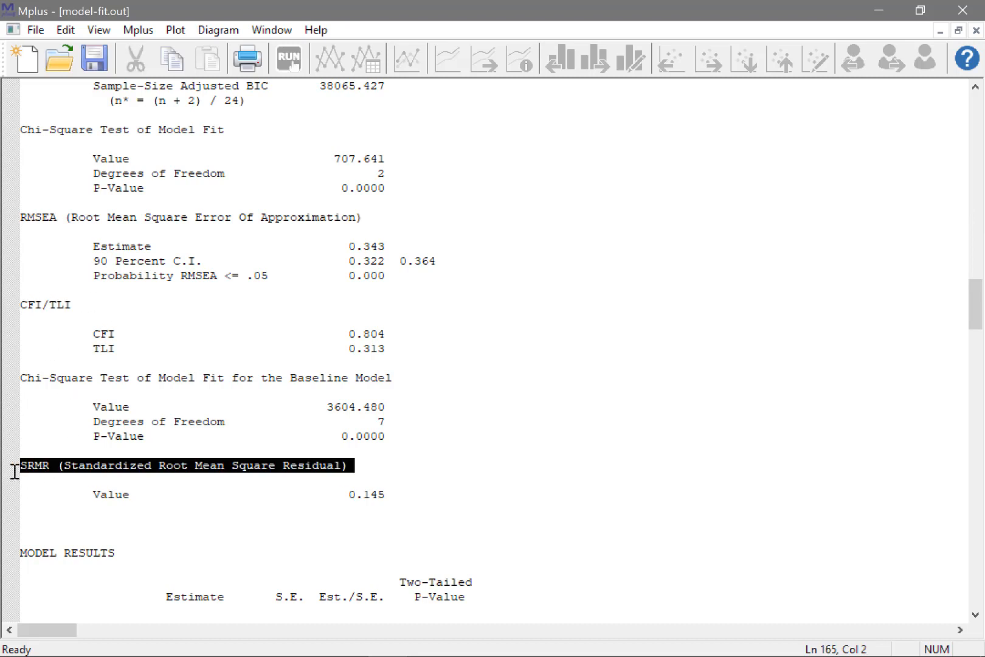
mouse_move(66, 373)
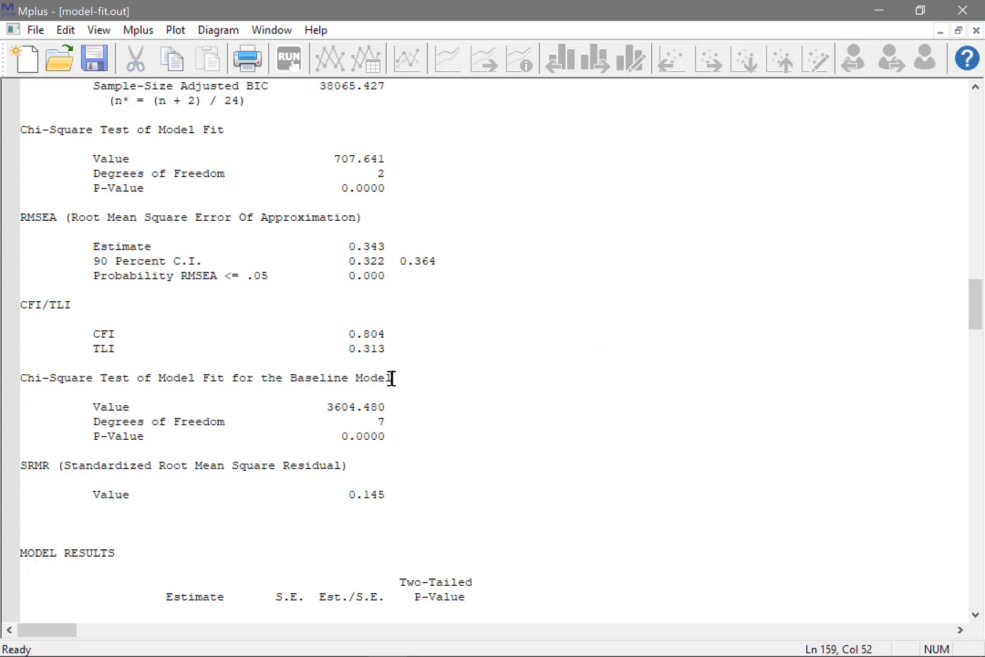
mouse_move(389, 228)
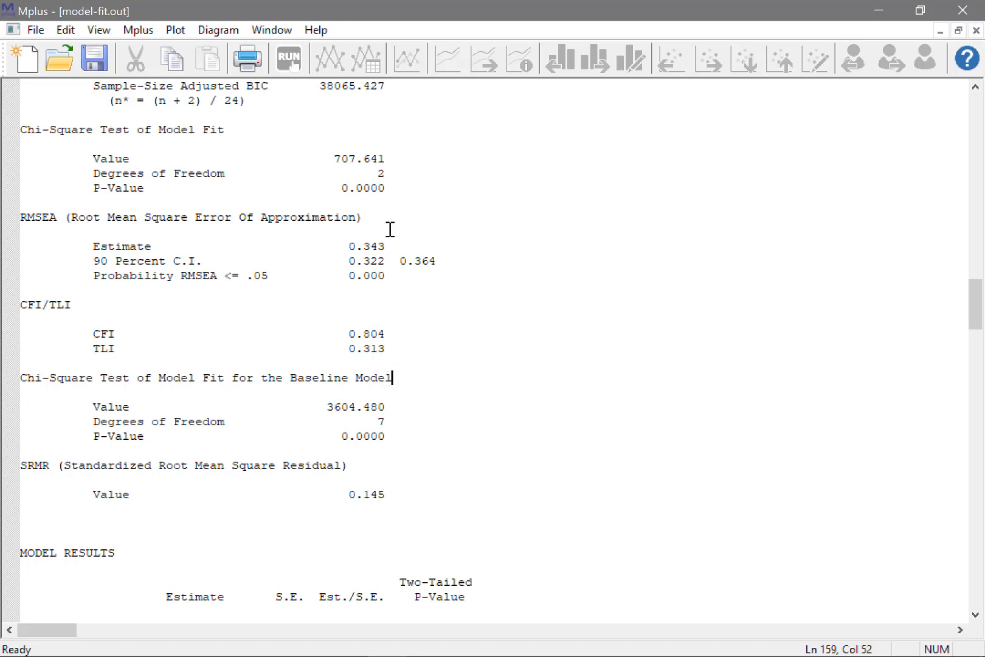
mouse_move(16, 225)
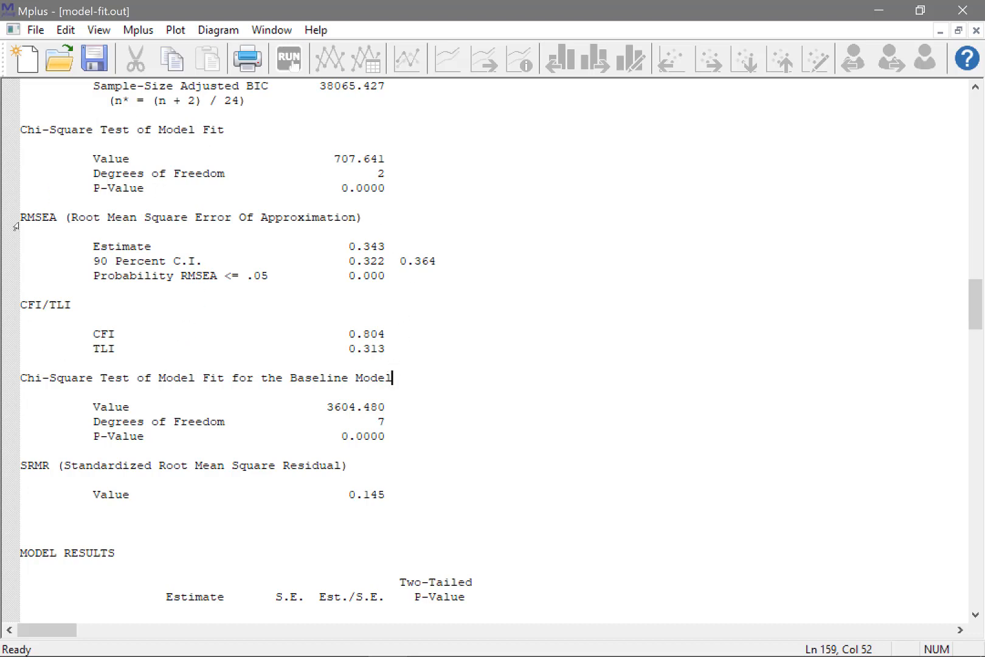
mouse_move(33, 294)
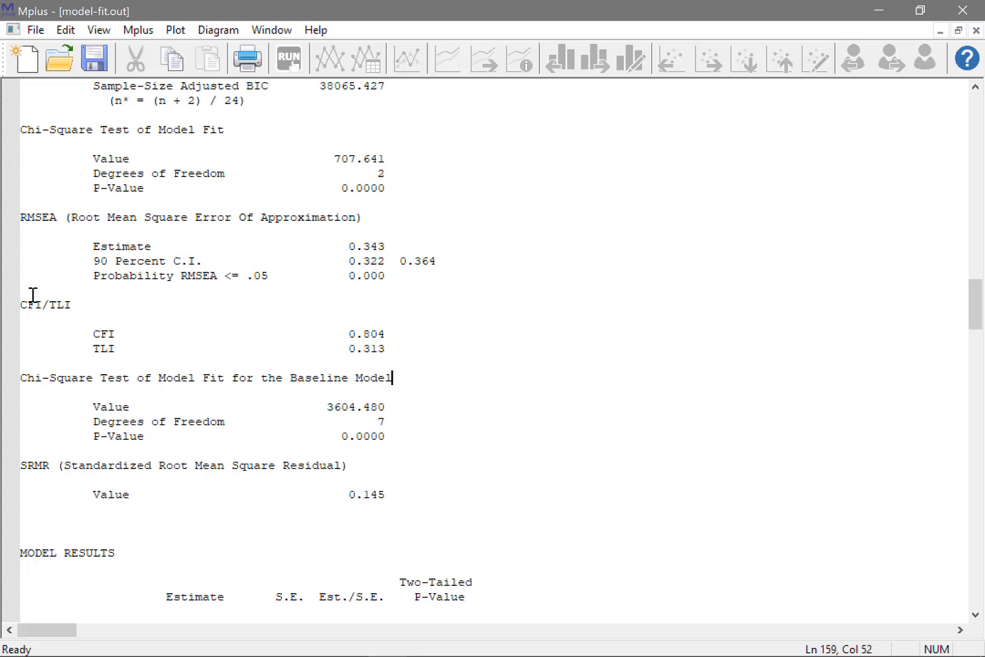
mouse_move(33, 306)
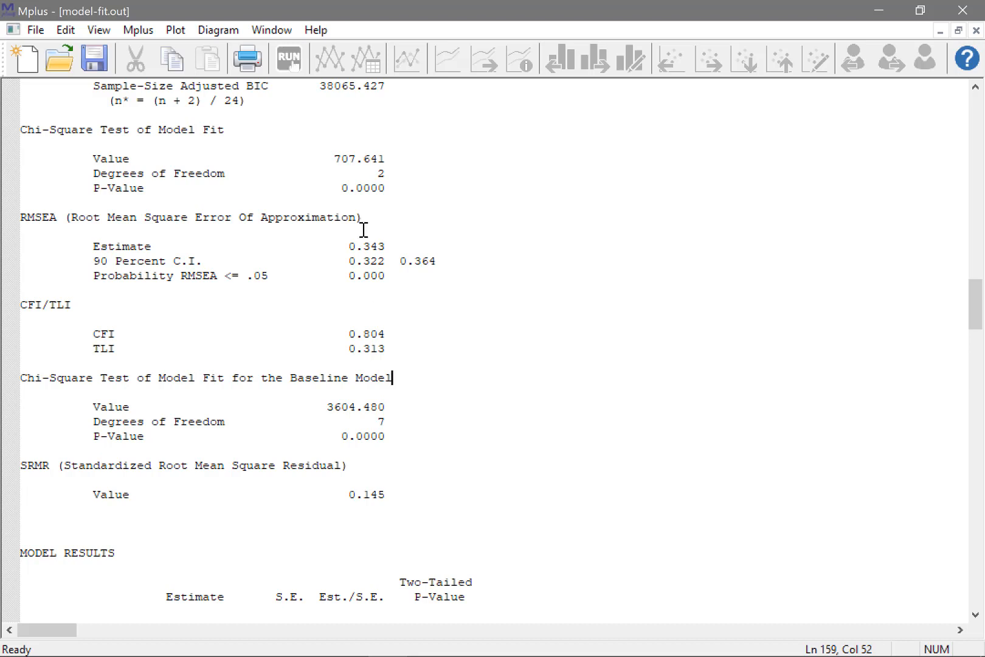
mouse_move(976, 30)
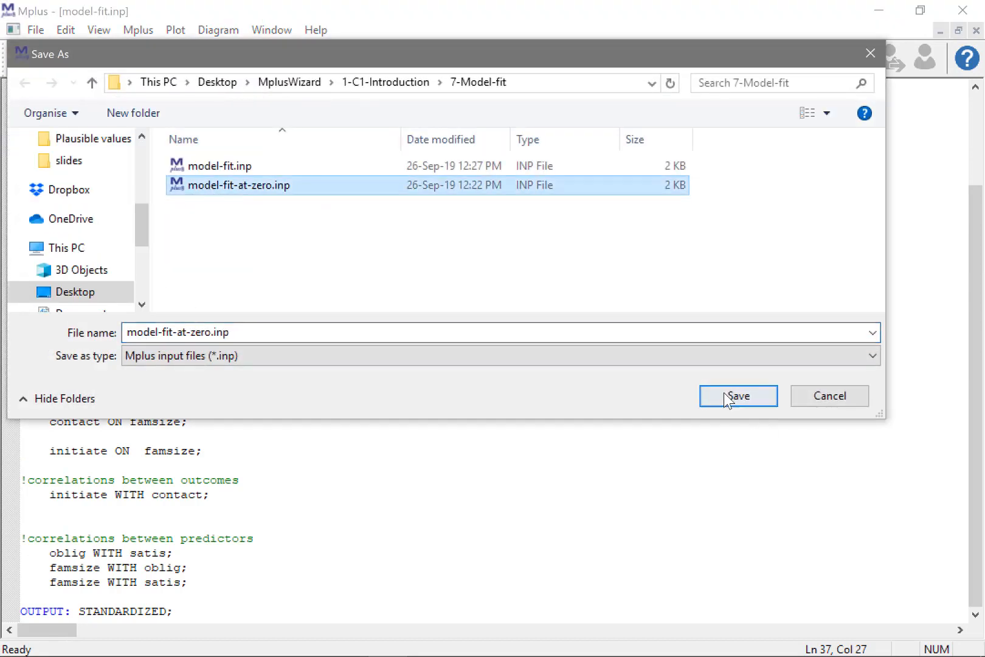
- Save the copy as model-fit-at-zero.inp and place it beside model-fit.inp
click(736, 395)
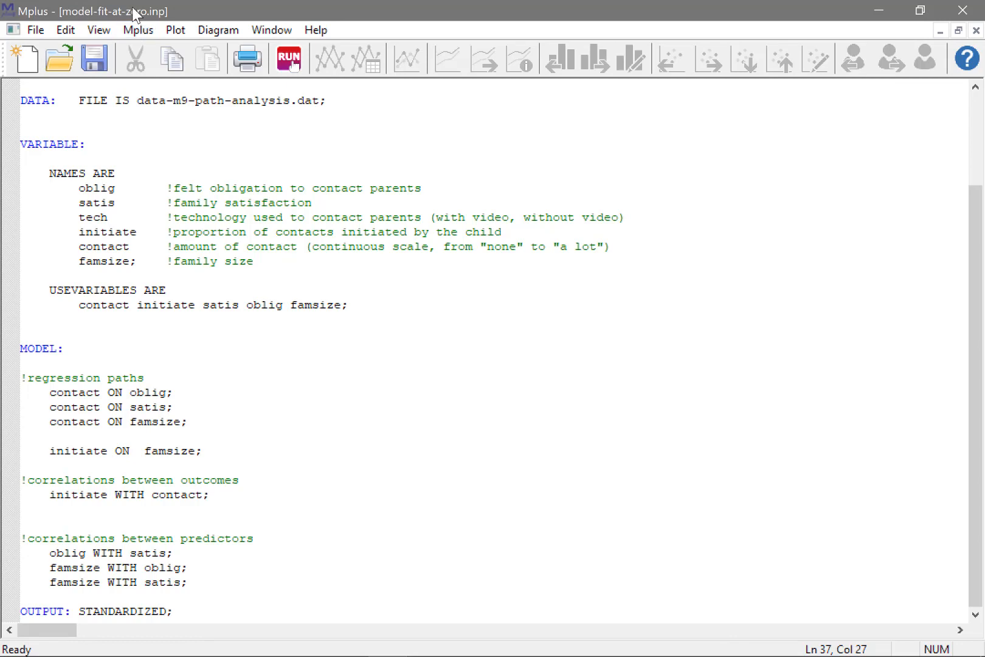
click(209, 495)
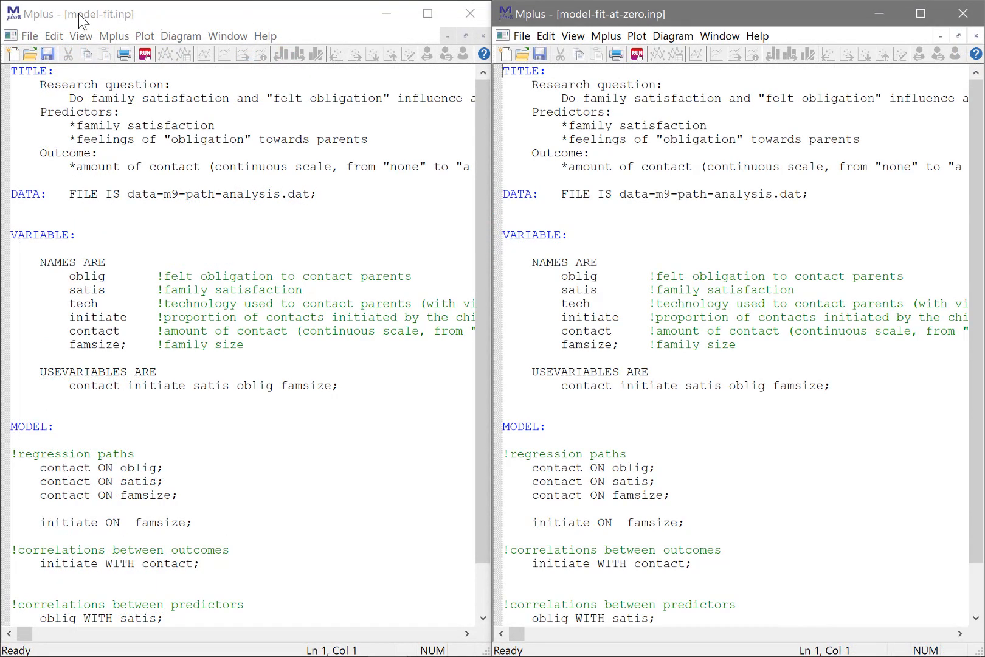
mouse_move(129, 17)
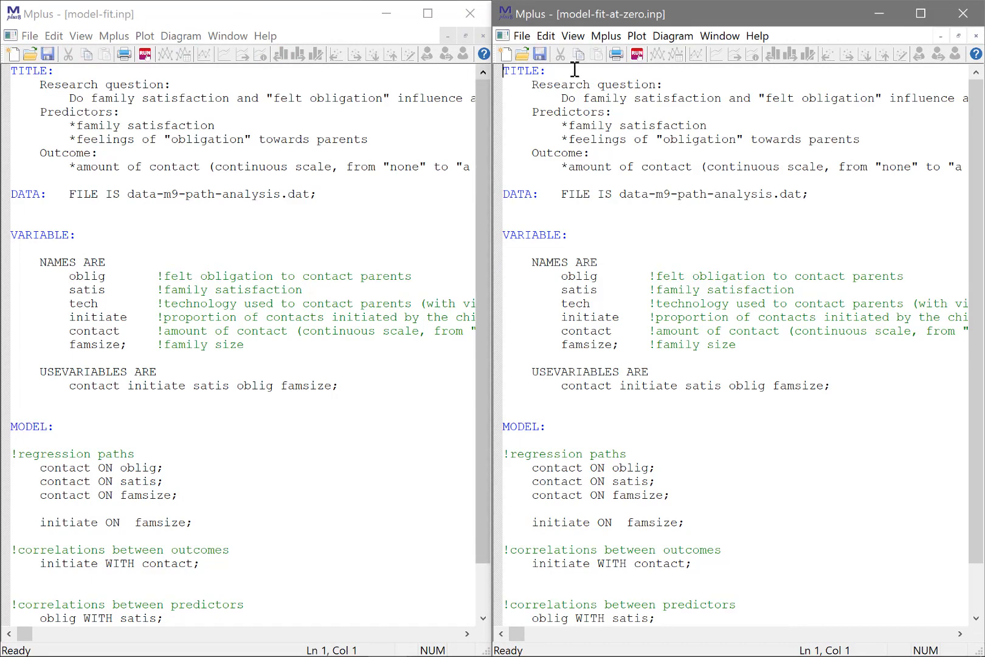
mouse_move(621, 25)
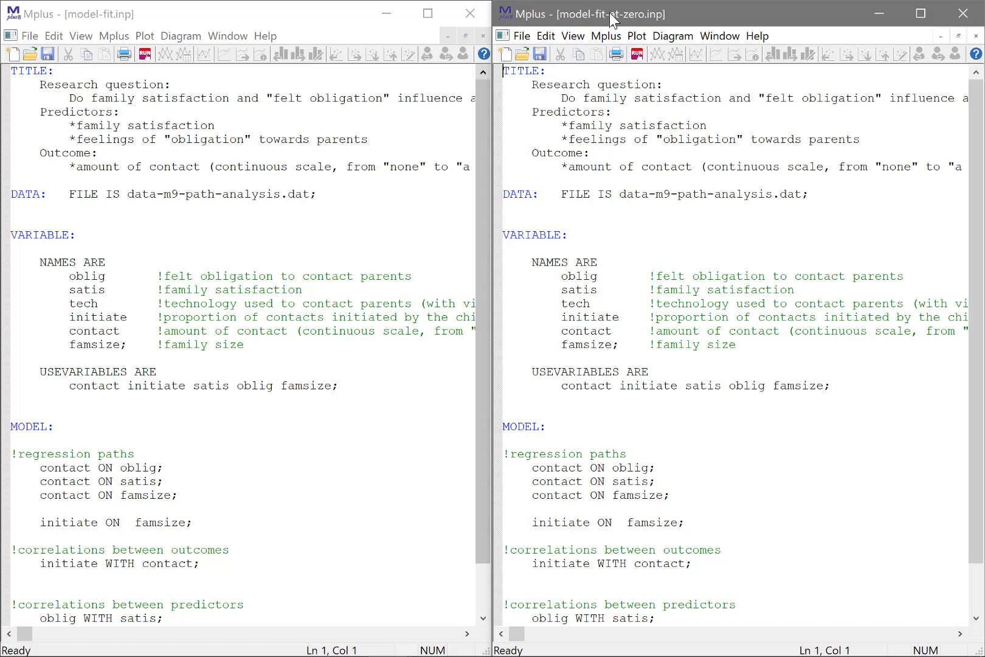
mouse_move(630, 250)
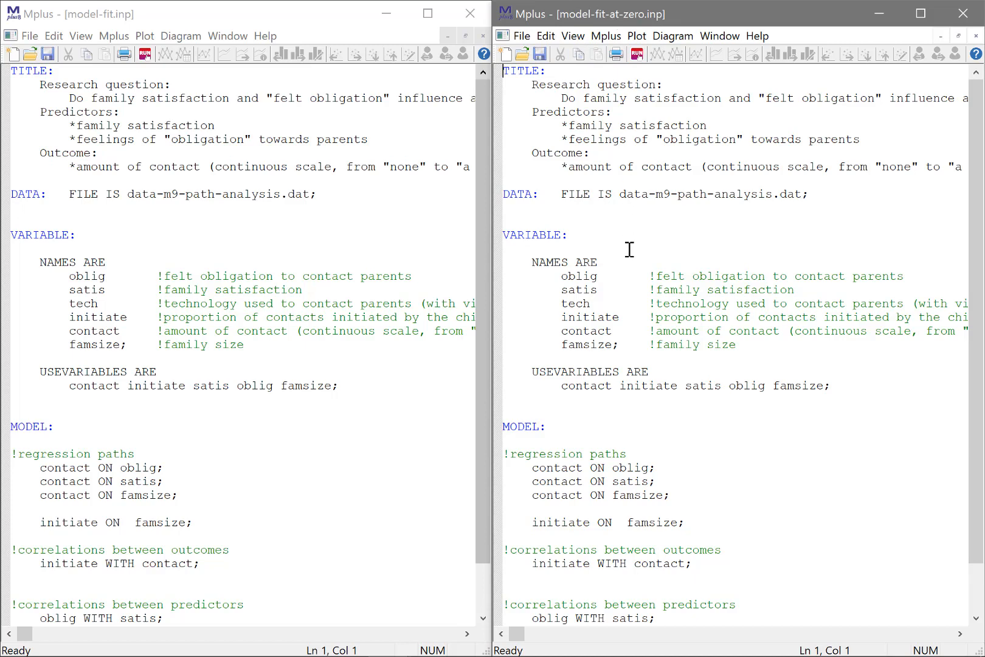
- Fix each ON statement and initiate WITH contact to @0 in model-fit-at-zero.inp and run it
scroll(down, 3)
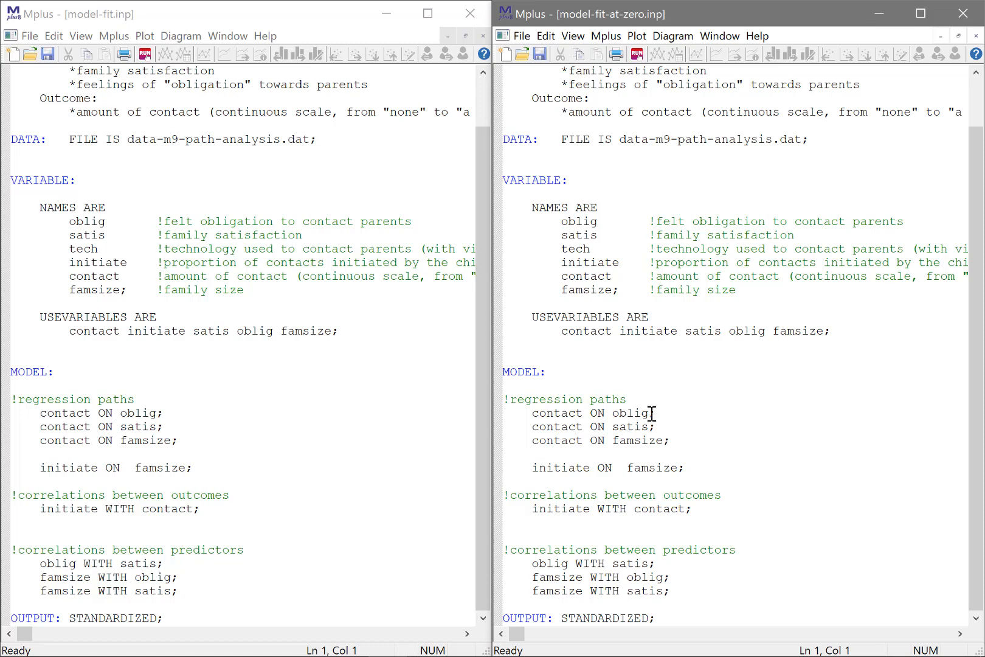
mouse_move(656, 404)
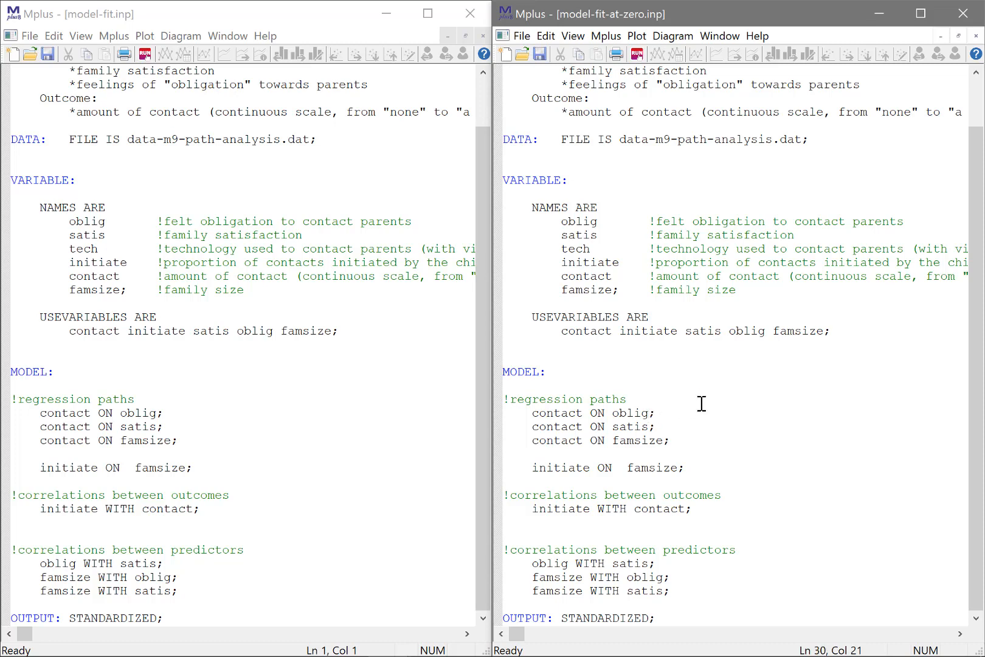
text(@0)
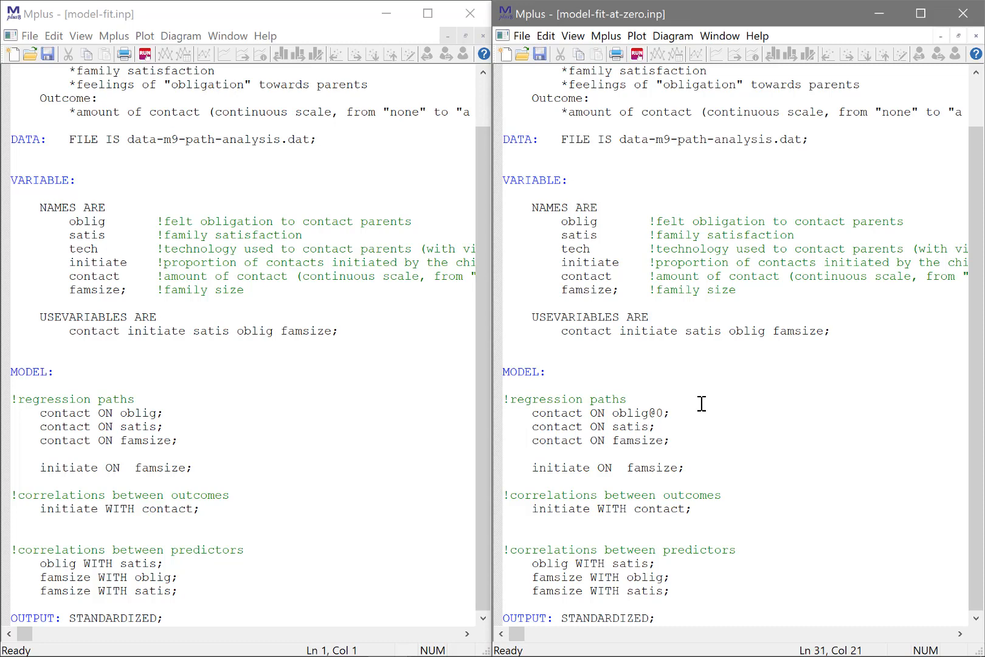
text(@0)
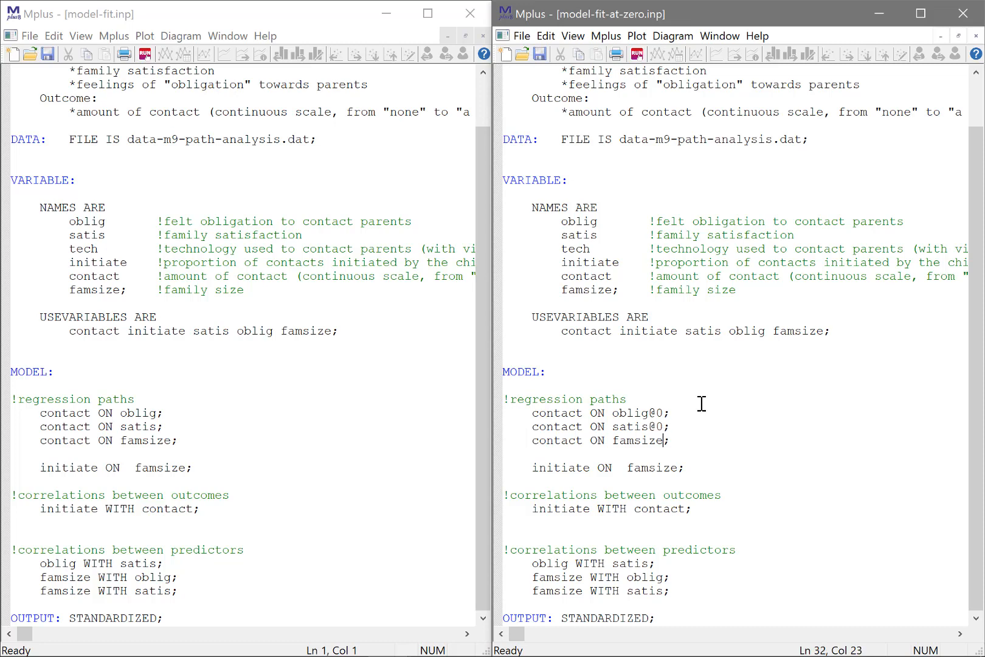
text(@0)
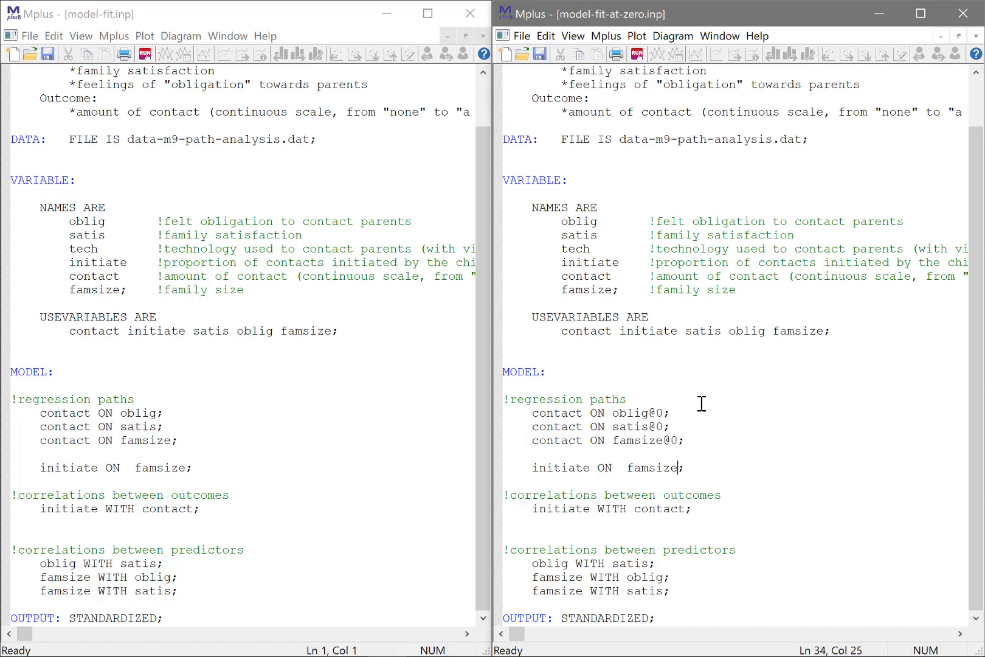
text(@0)
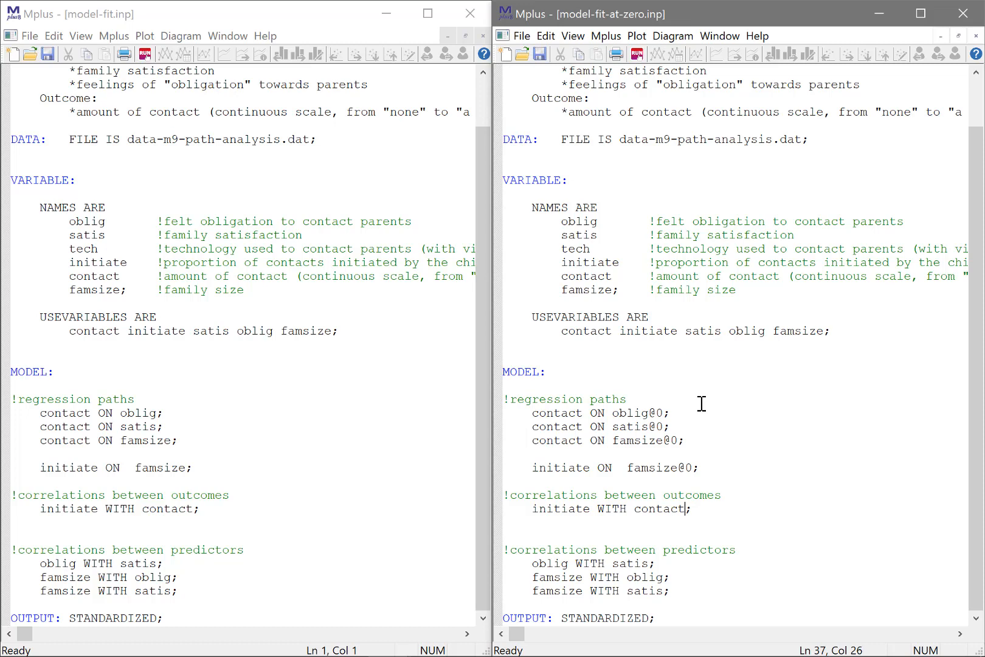
text(@0)
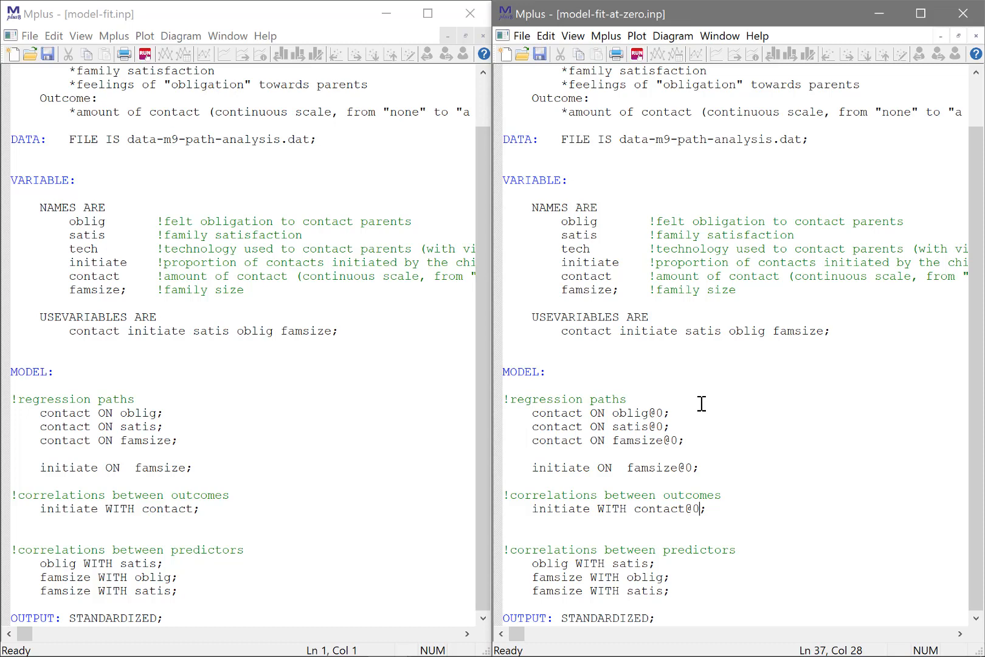
mouse_move(676, 589)
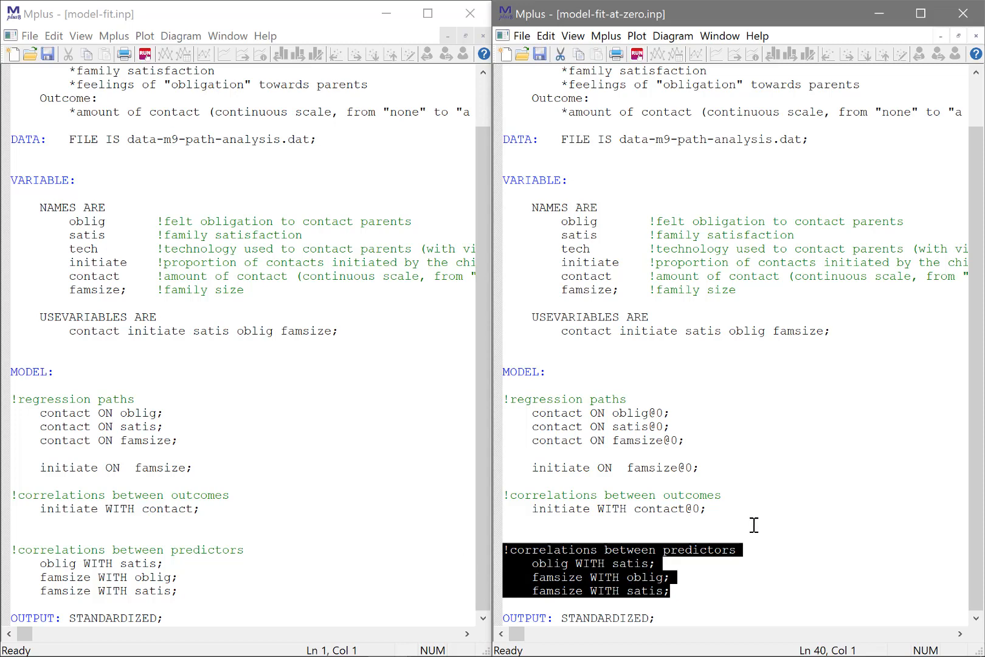
click(613, 467)
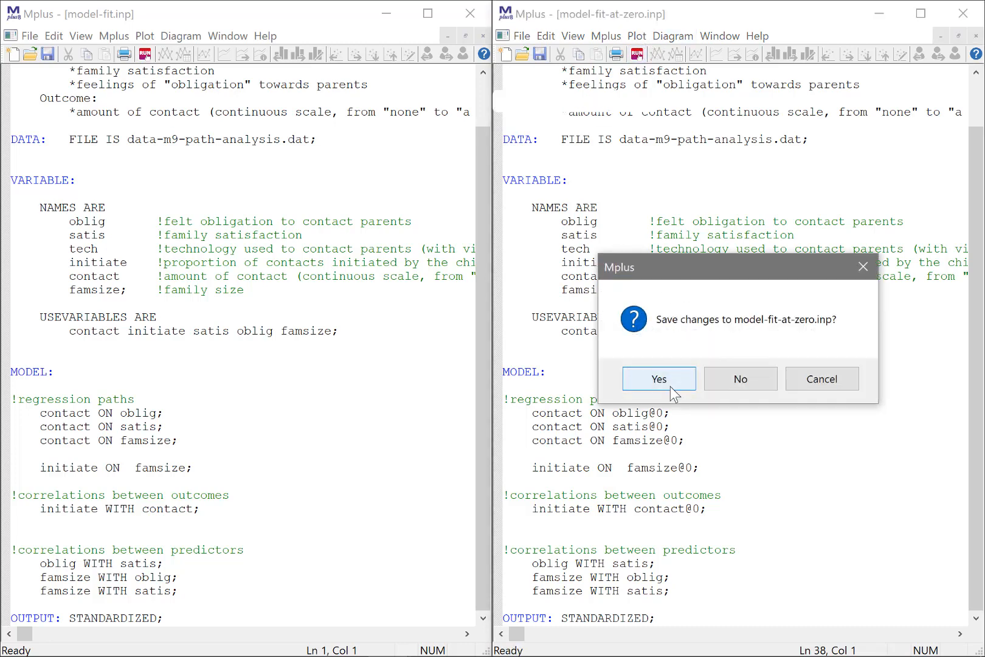
- Save the at-zero edits, let the run finish and bring both .out files to Model Fit Information
click(657, 378)
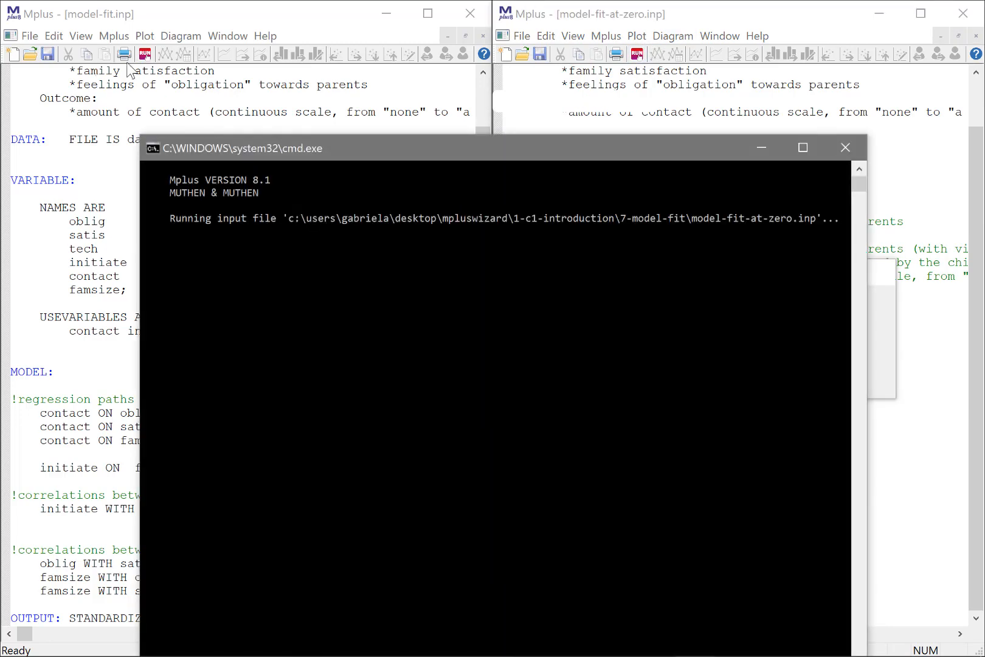
click(145, 53)
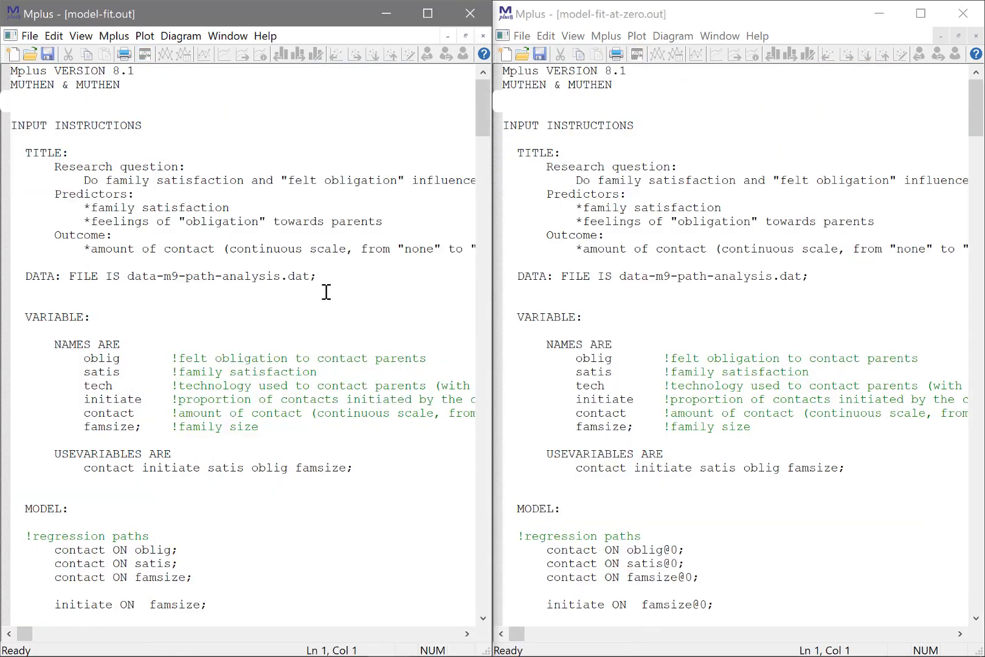
scroll(down, 3)
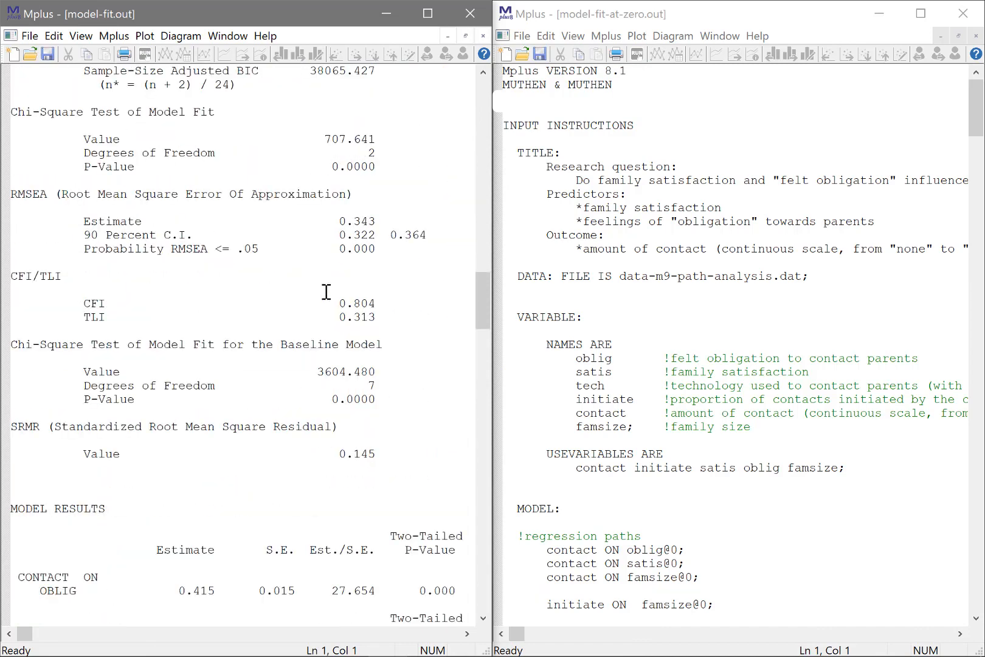
scroll(up, 3)
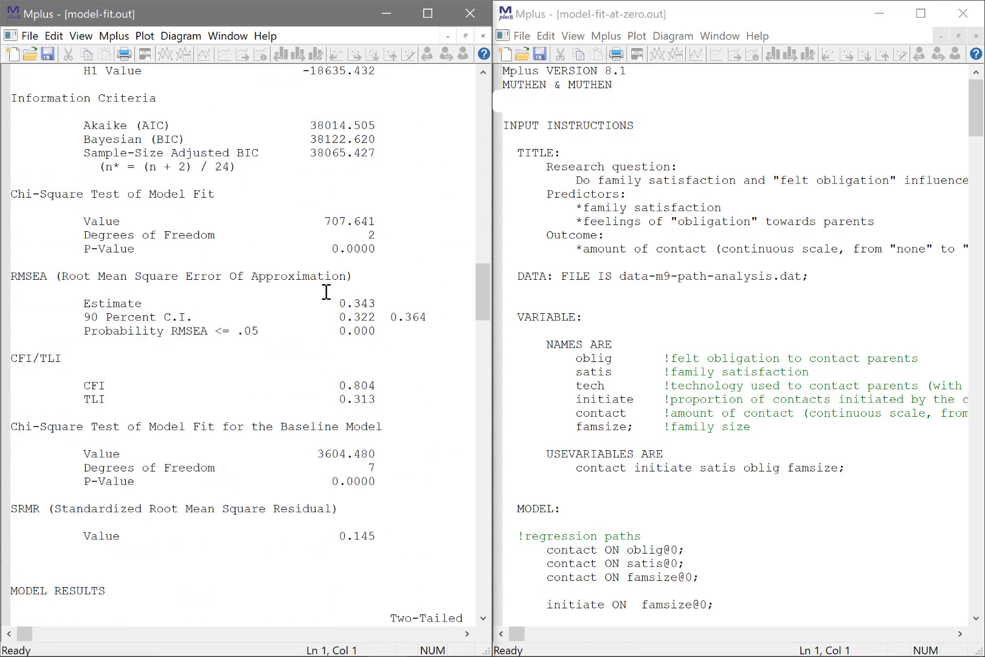
click(37, 426)
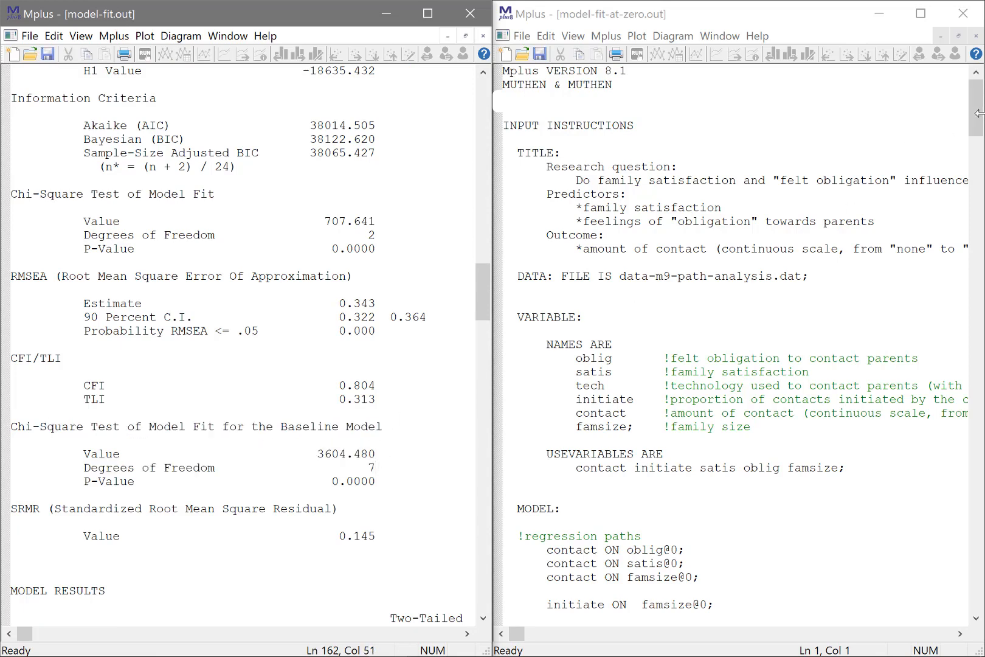
- Mark the at-zero chi-square 3604.480 against the baseline chi-square in the original output
scroll(down, 3)
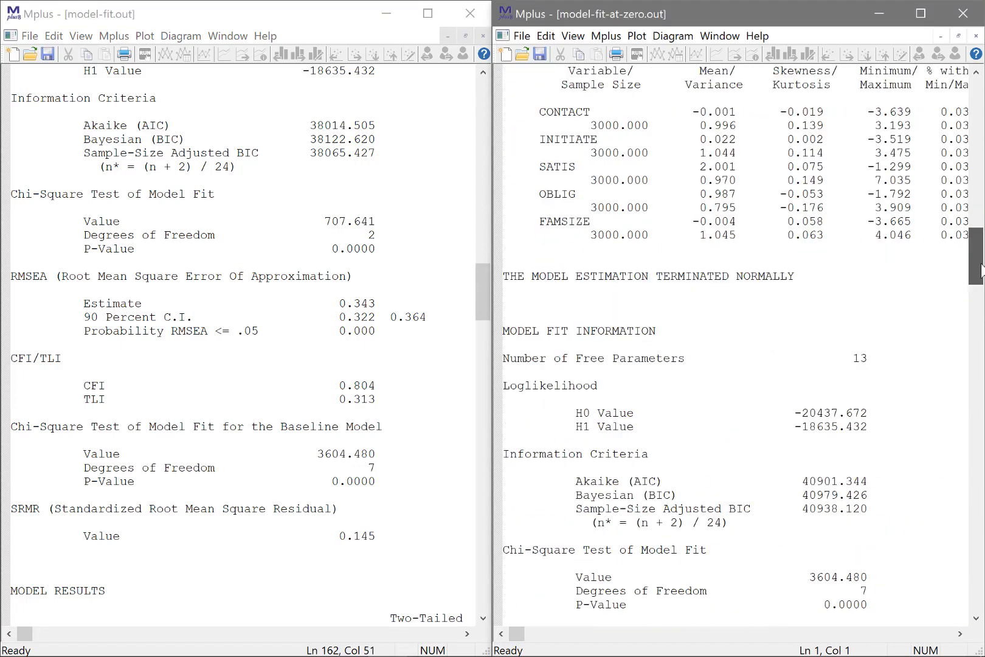
scroll(down, 3)
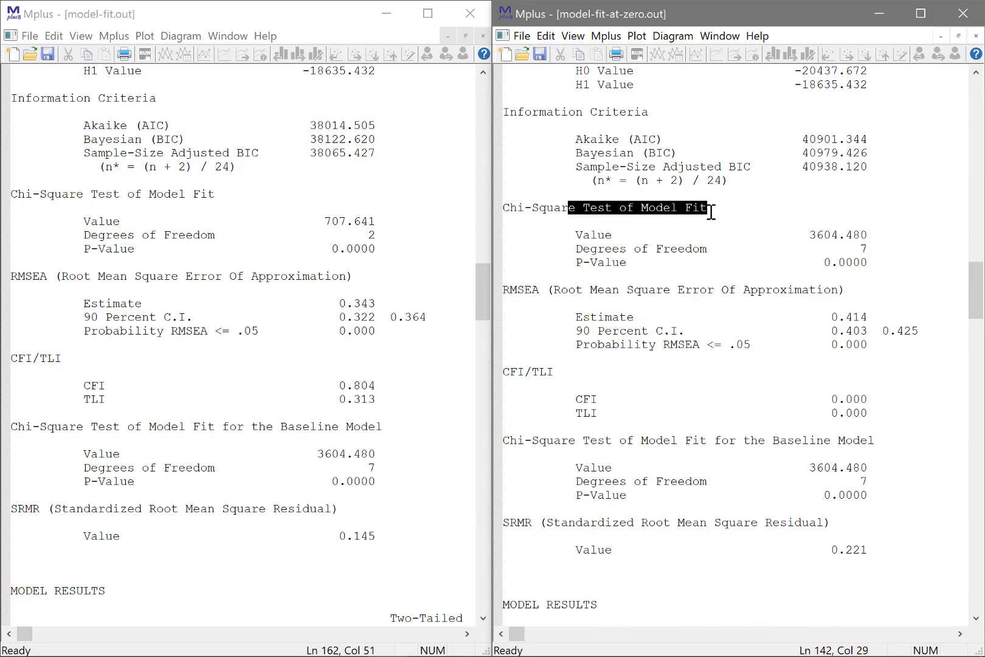
click(817, 235)
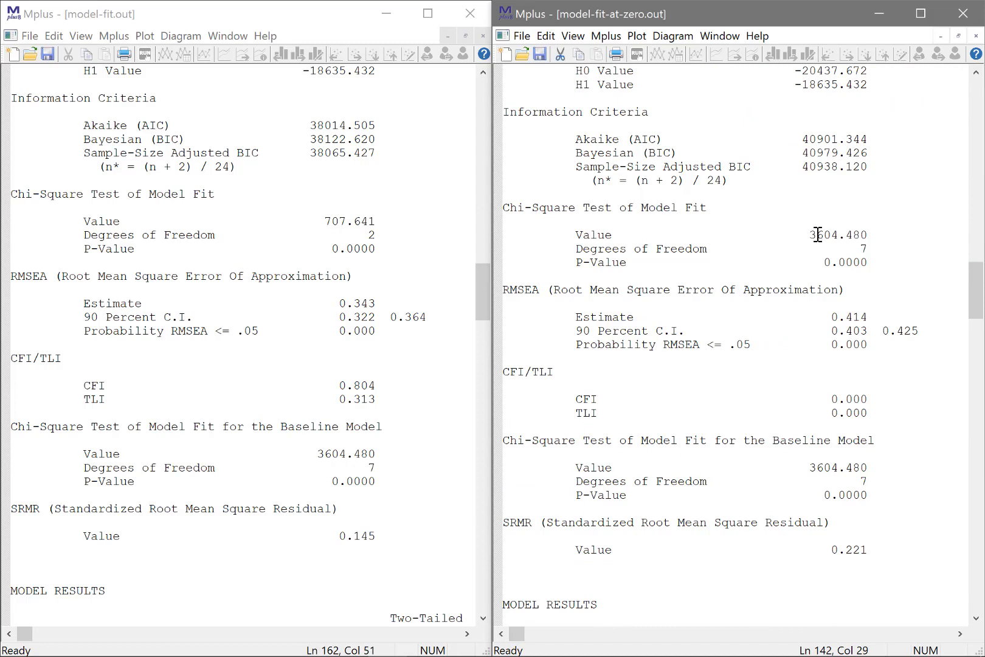
double_click(837, 235)
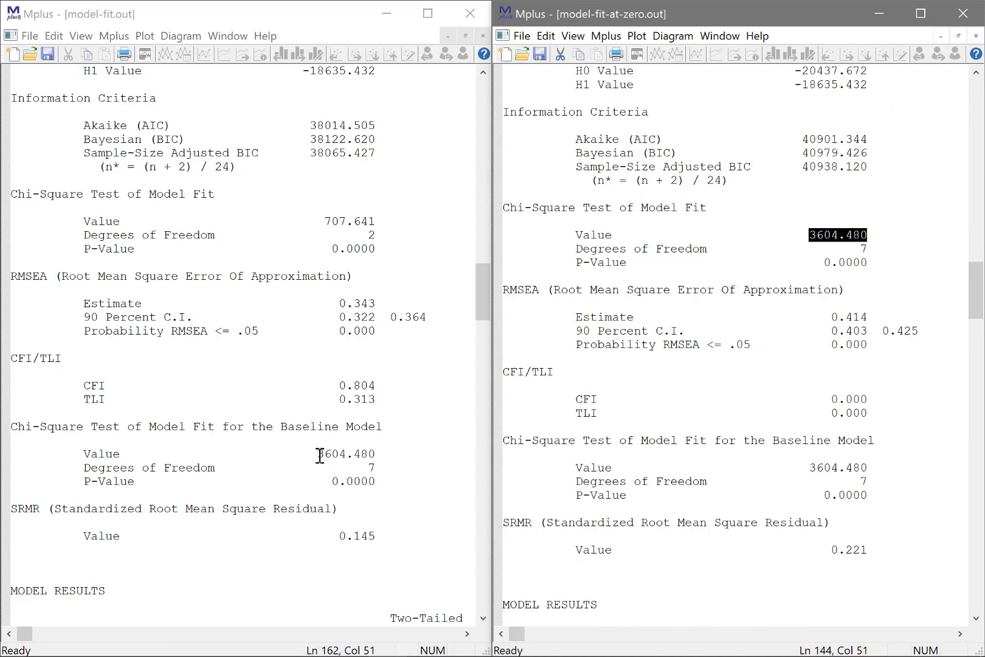
double_click(344, 453)
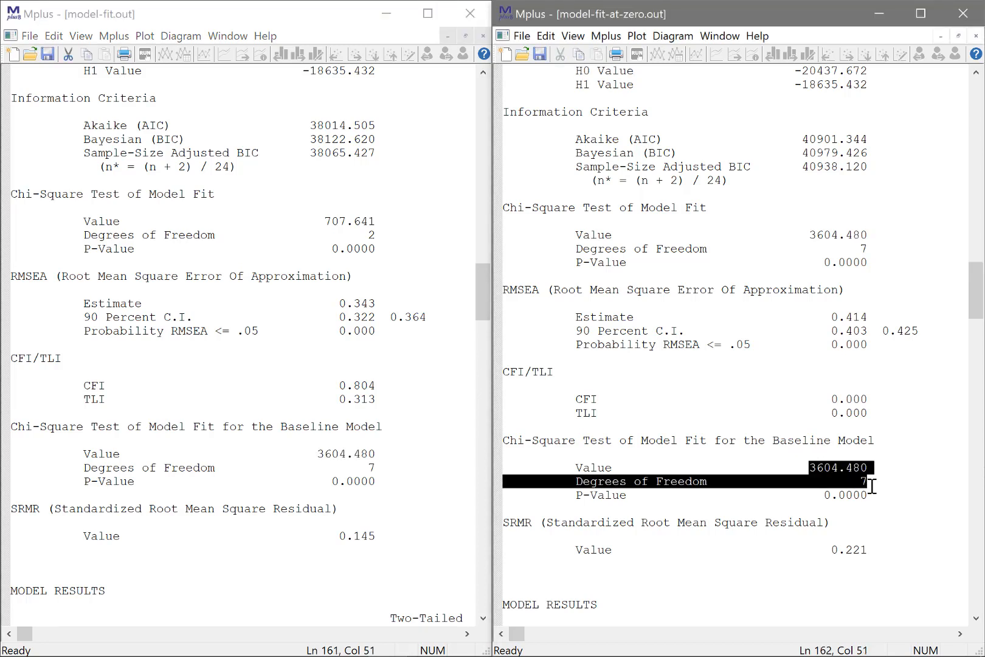
mouse_move(734, 396)
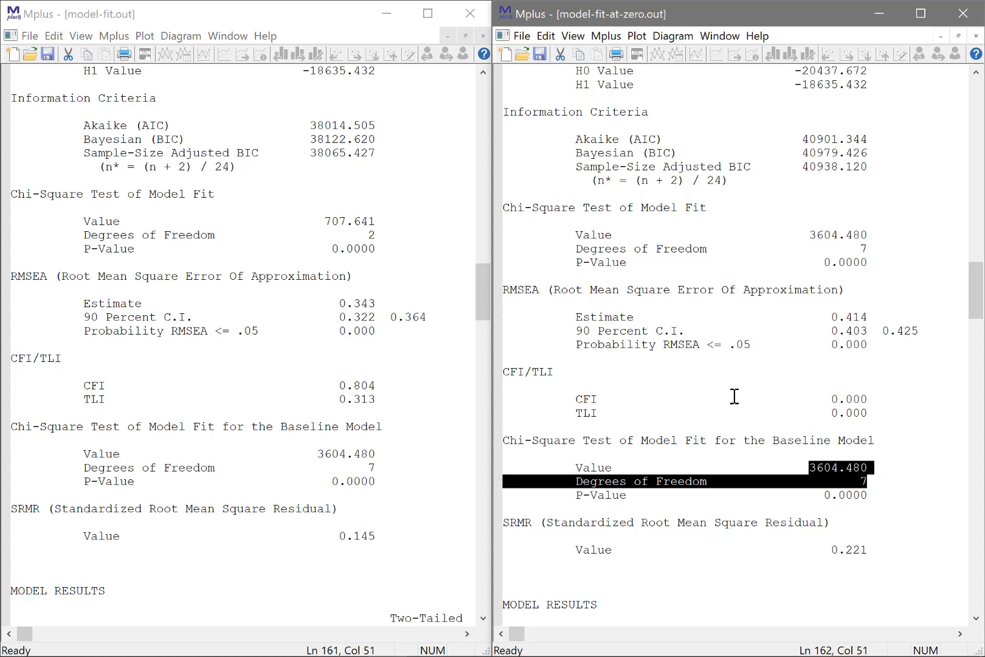
mouse_move(710, 451)
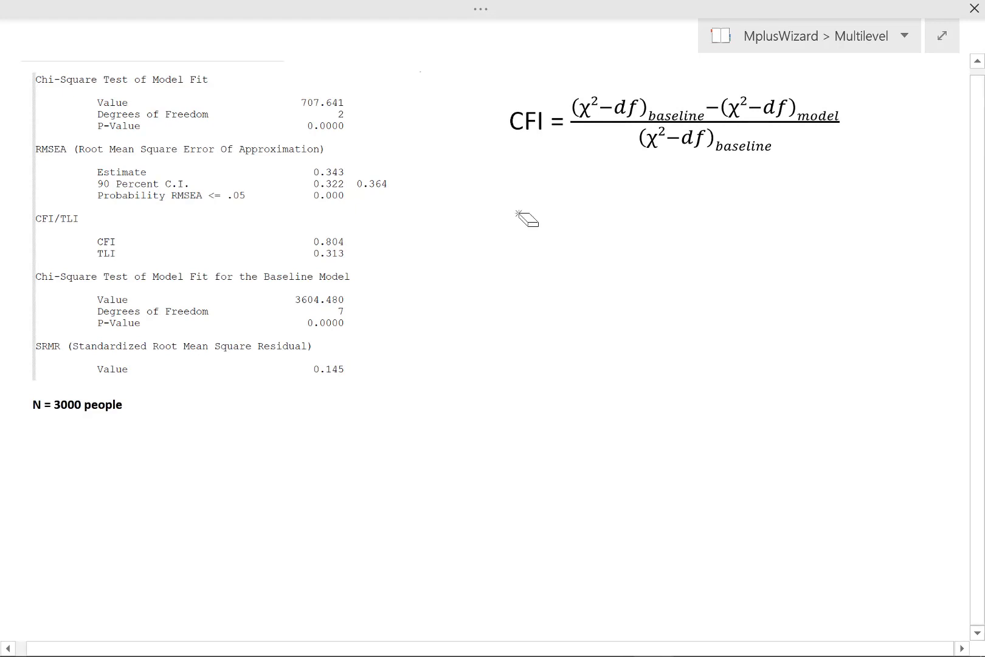
mouse_move(489, 195)
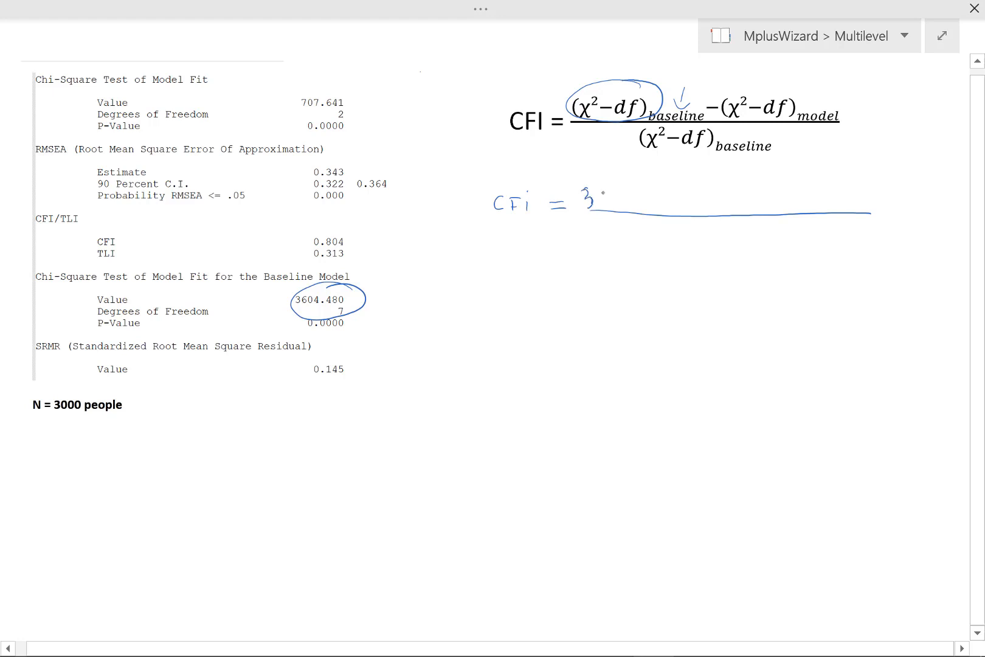
- Ink CFI = ((3604.480−7)−(707.641−2))/(3604.480−7) = 0.803851 in blue
text(604.480-7) - (707.641-2))
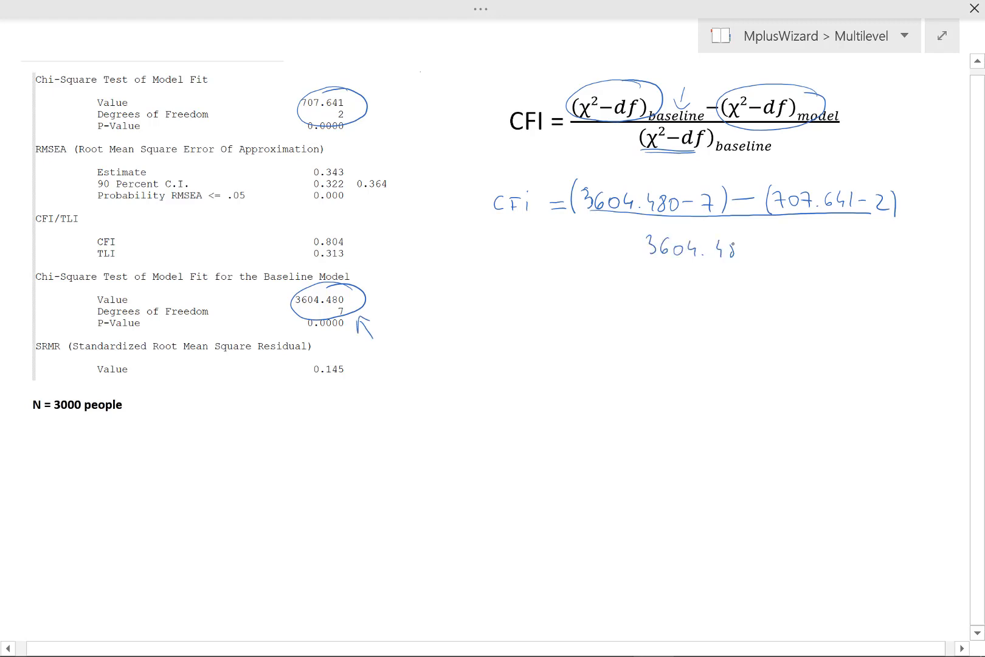
text(3604.480 - 7)
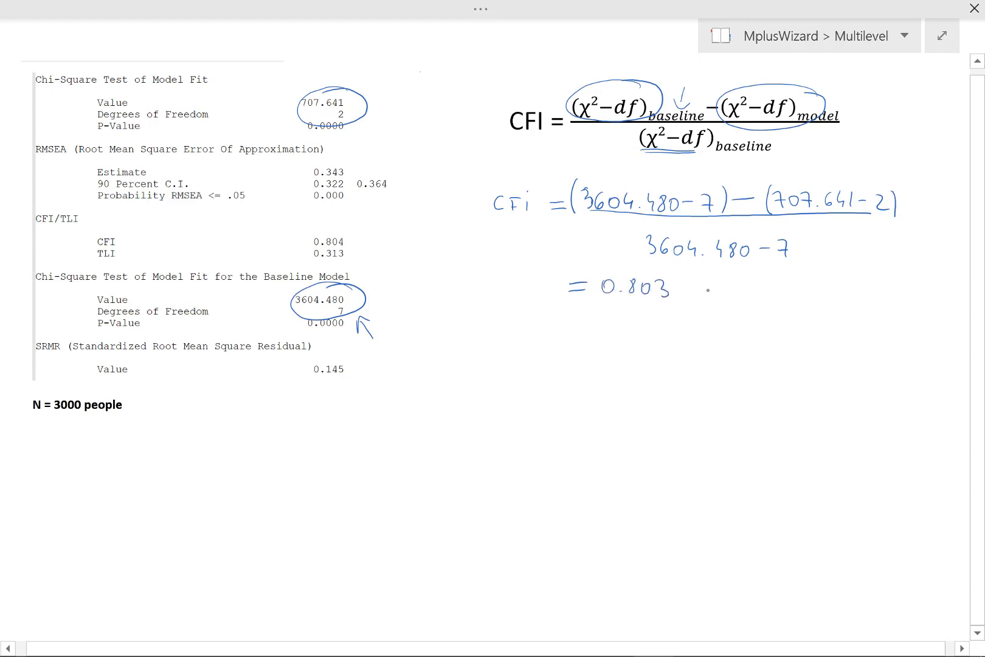
text(851)
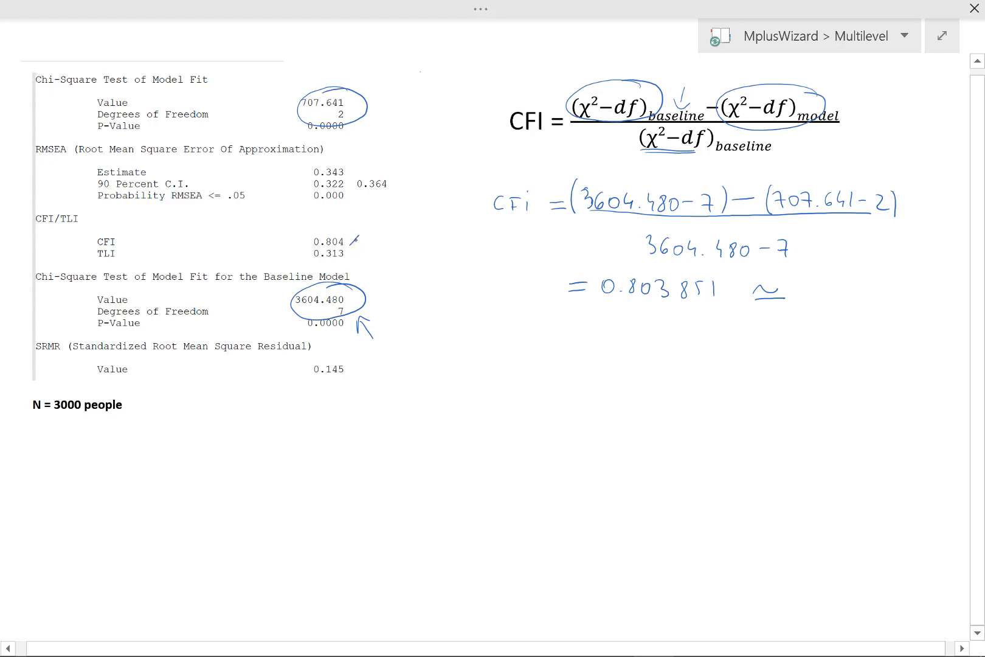
text(0.80)
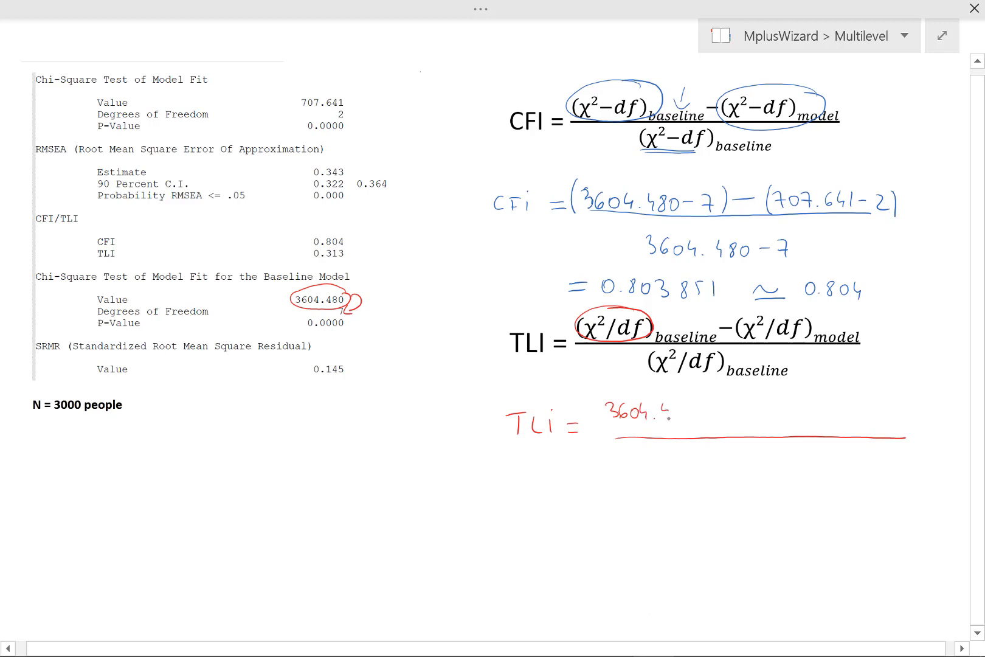
- Ink the TLI substitution with 3604.480 and 707.641 in red, reaching 0.3128
text(480 - 707)
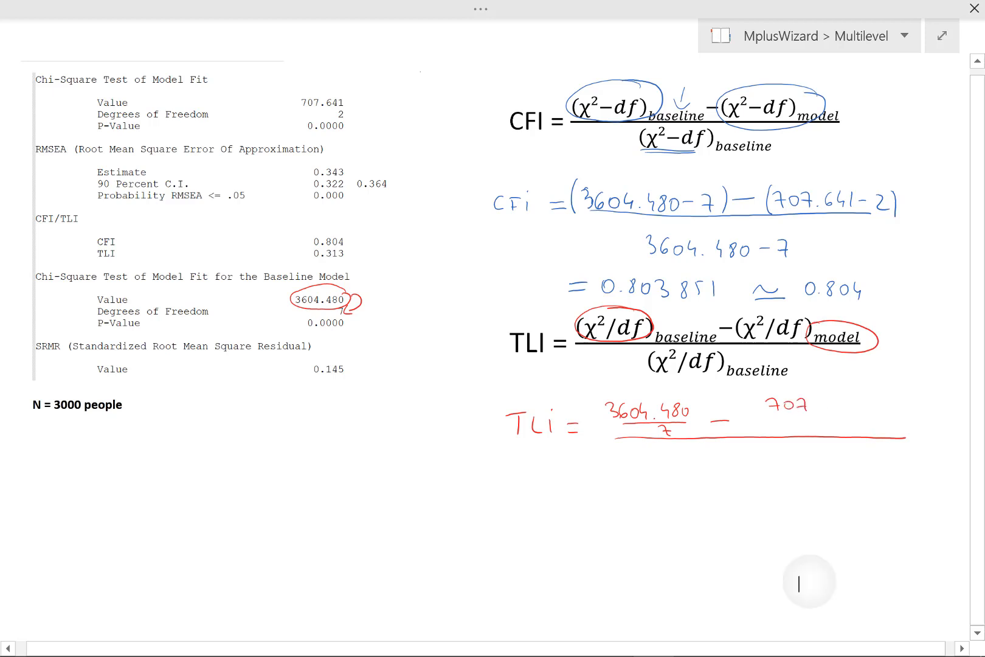
text(.6)
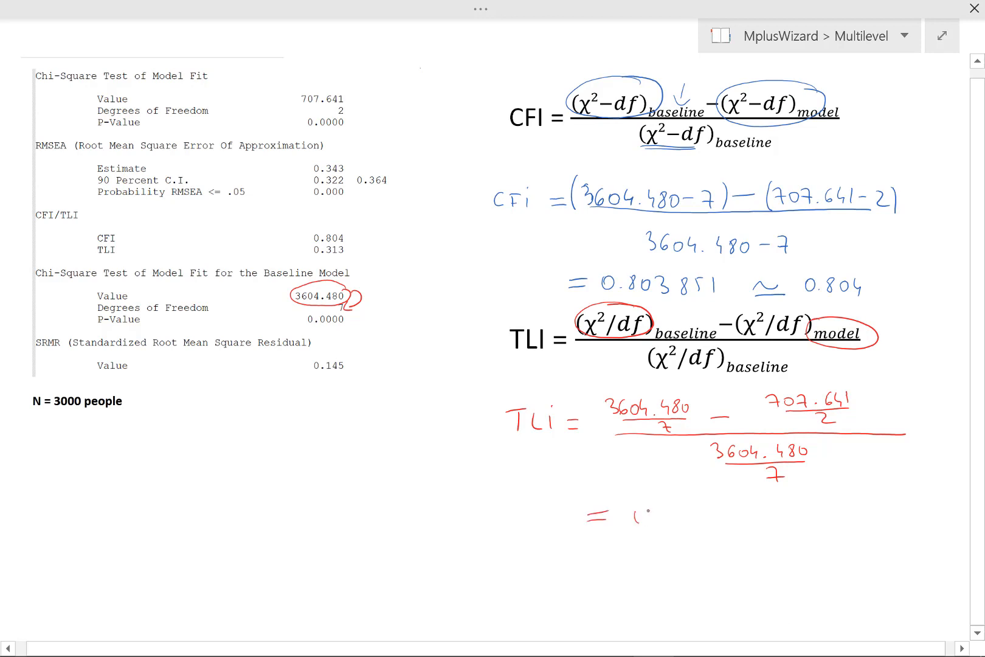
text(0.312)
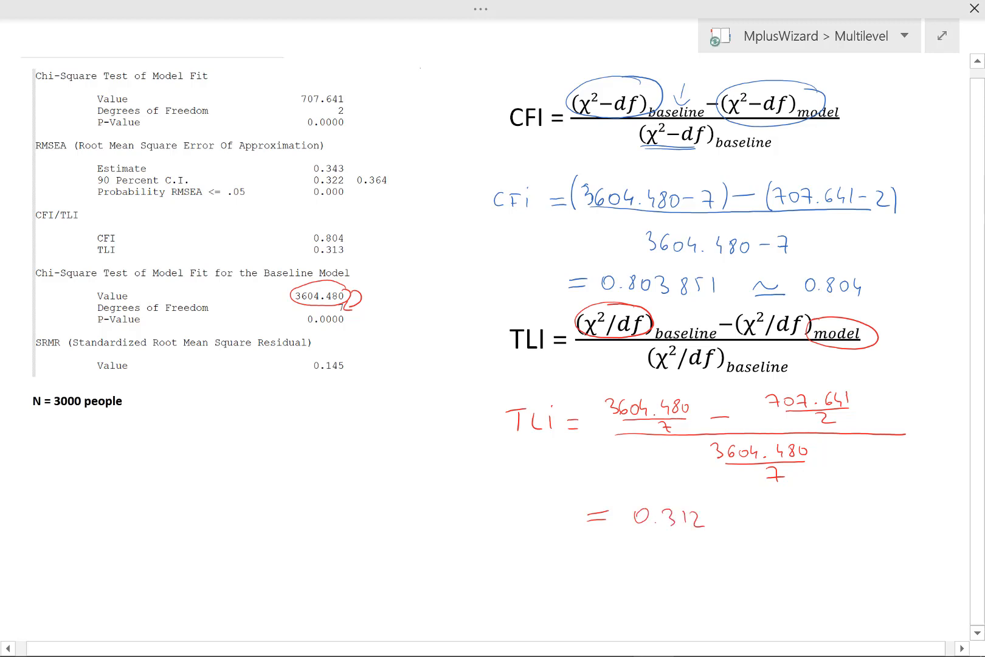
text(871)
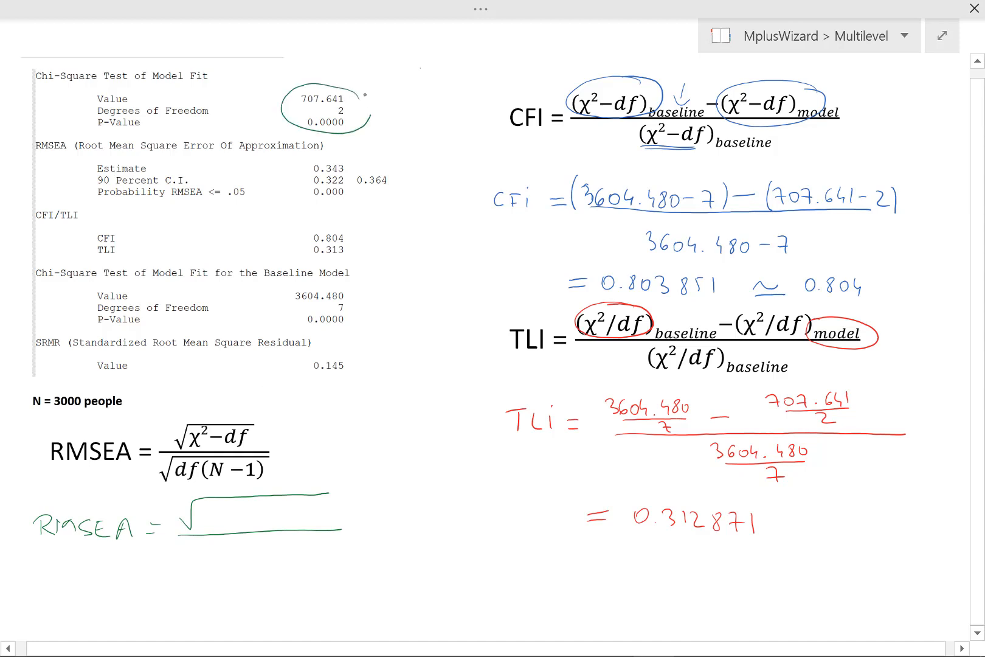
- Ink RMSEA from chi-square 707.641, df 2 and N = 3000 in green, reaching 0.342
click(201, 518)
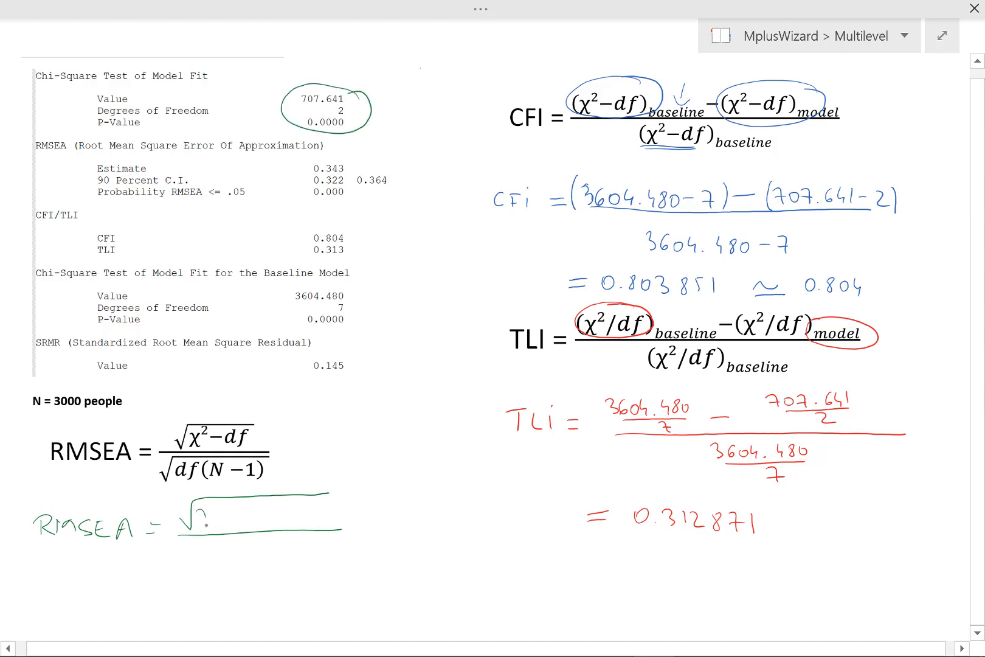
text(707.)
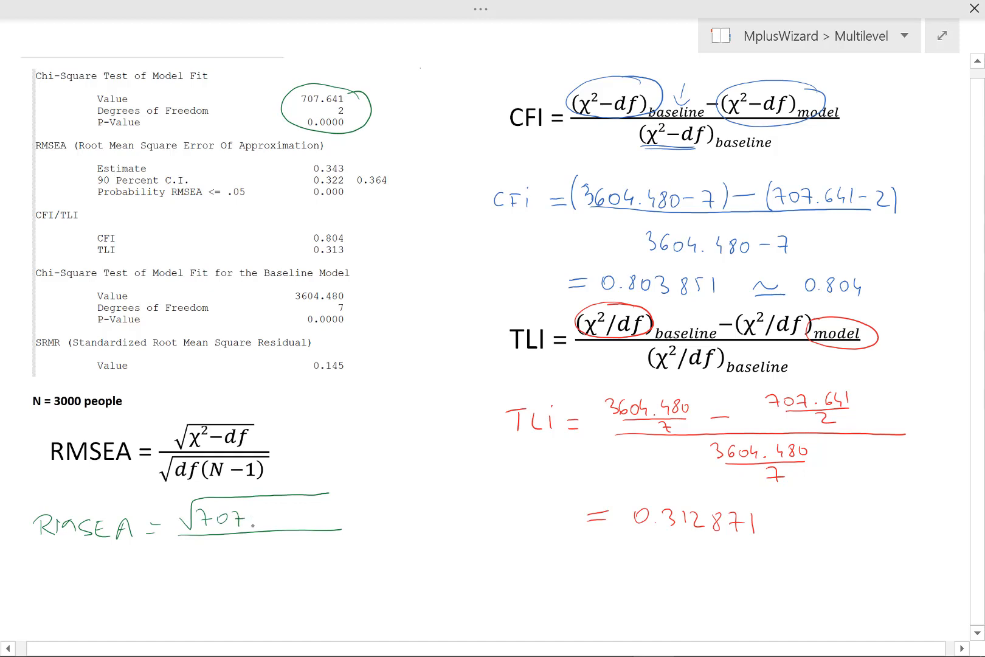
text(641-)
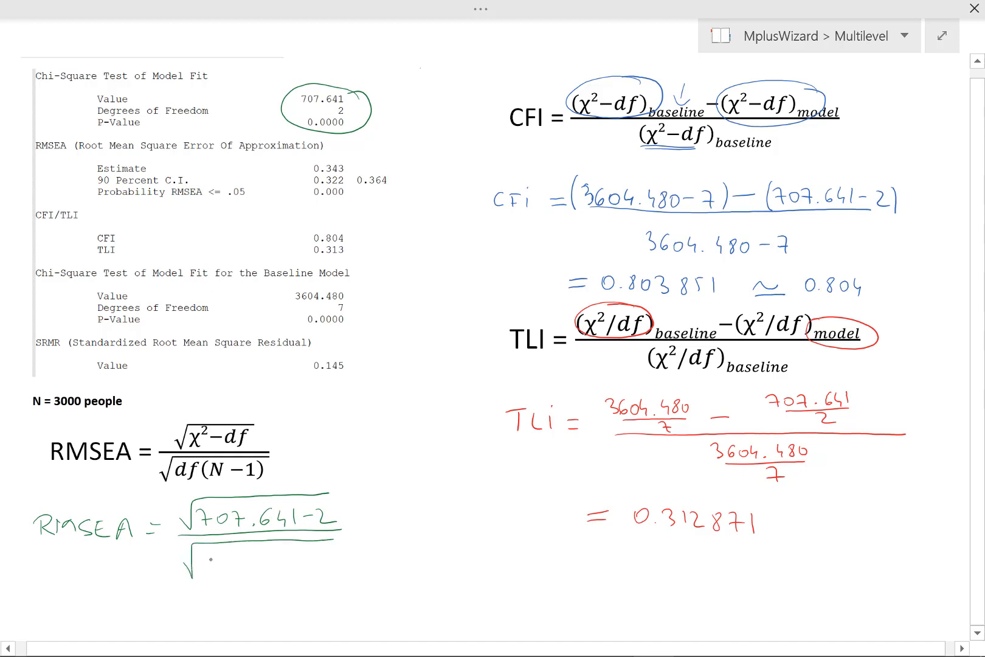
text(2)
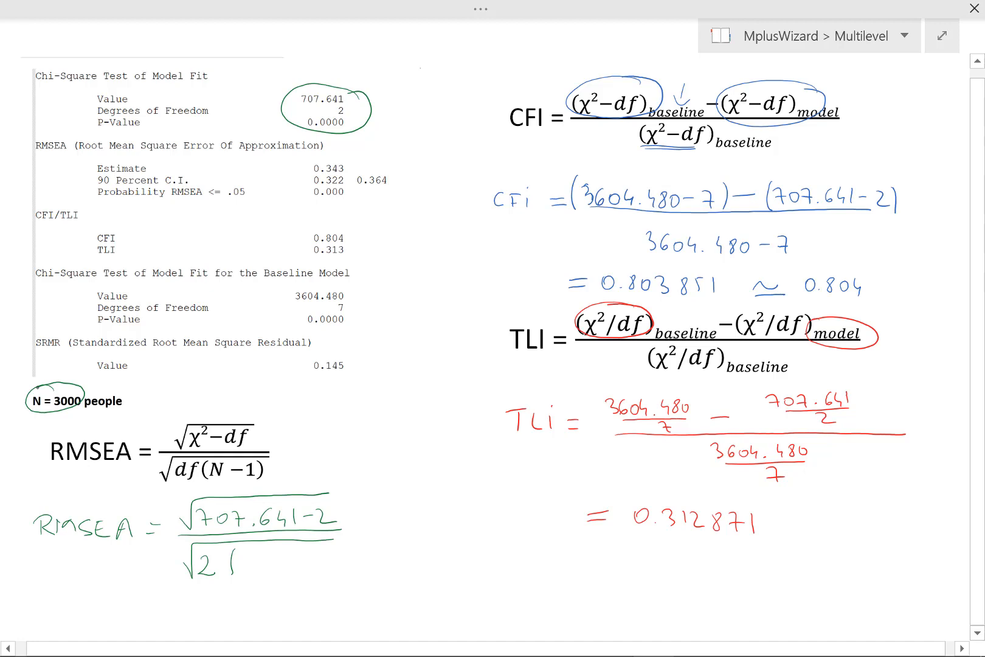
mouse_move(80, 401)
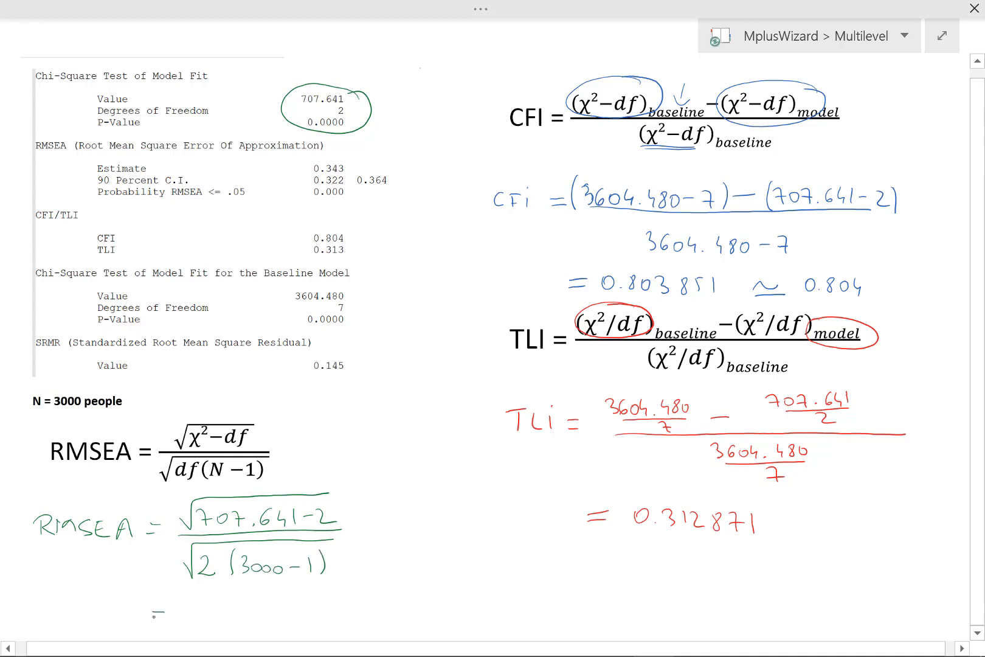
click(182, 612)
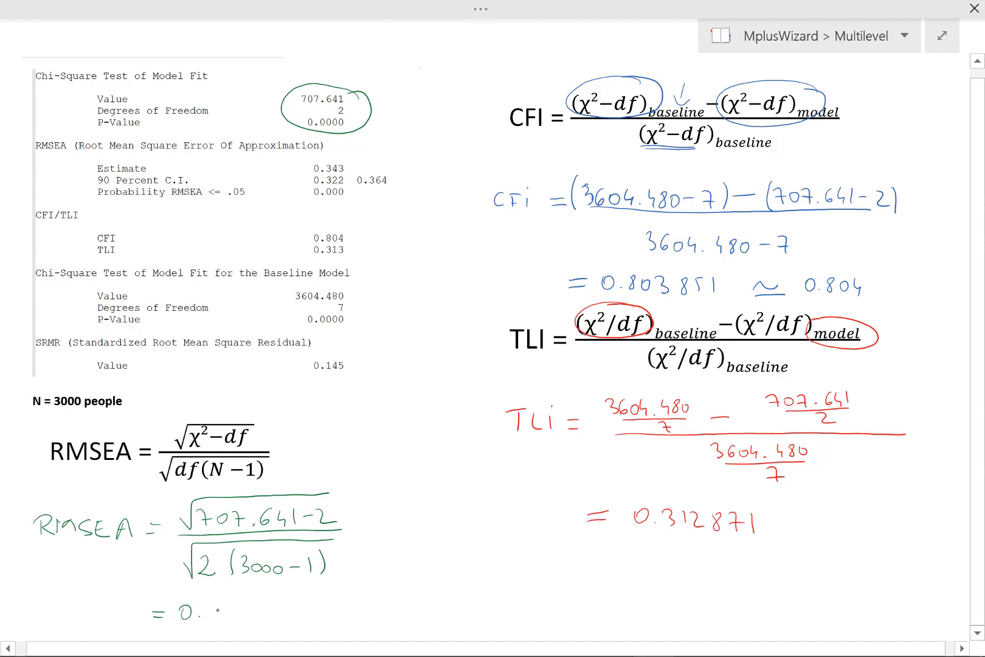
text(0.342996)
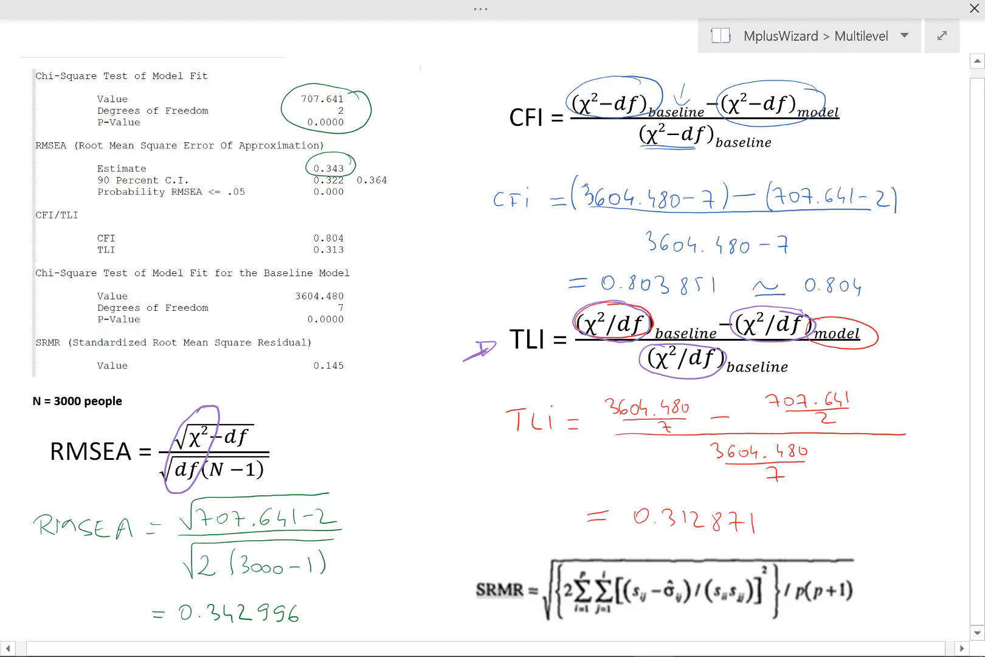
mouse_move(44, 440)
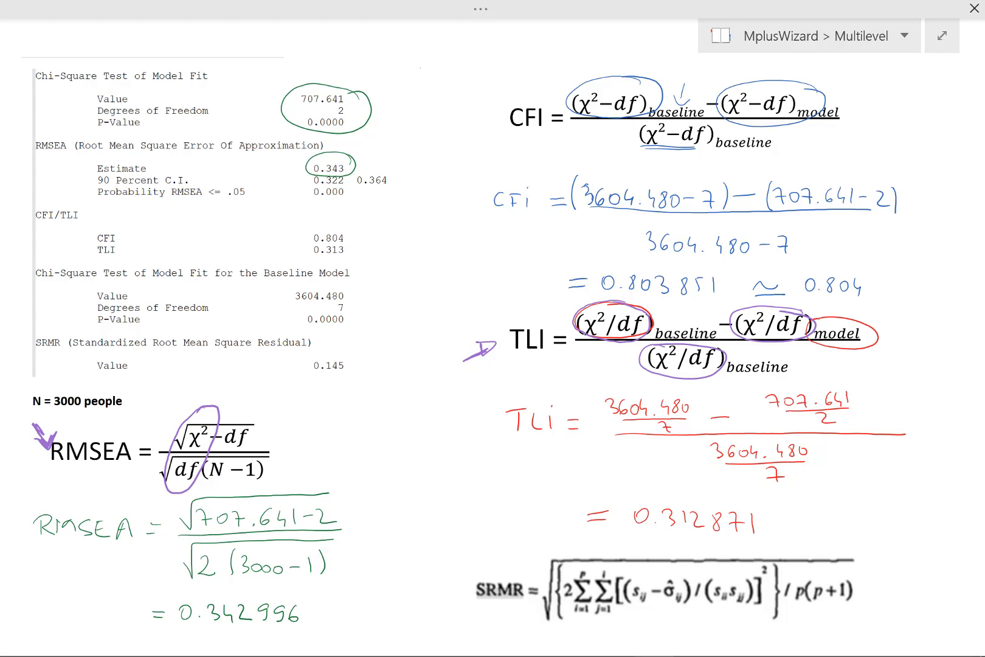
- Ink CFI = 1 − (χ²−df)model / (χ²−df)baseline in purple beside the CFI formula
scroll(down, 3)
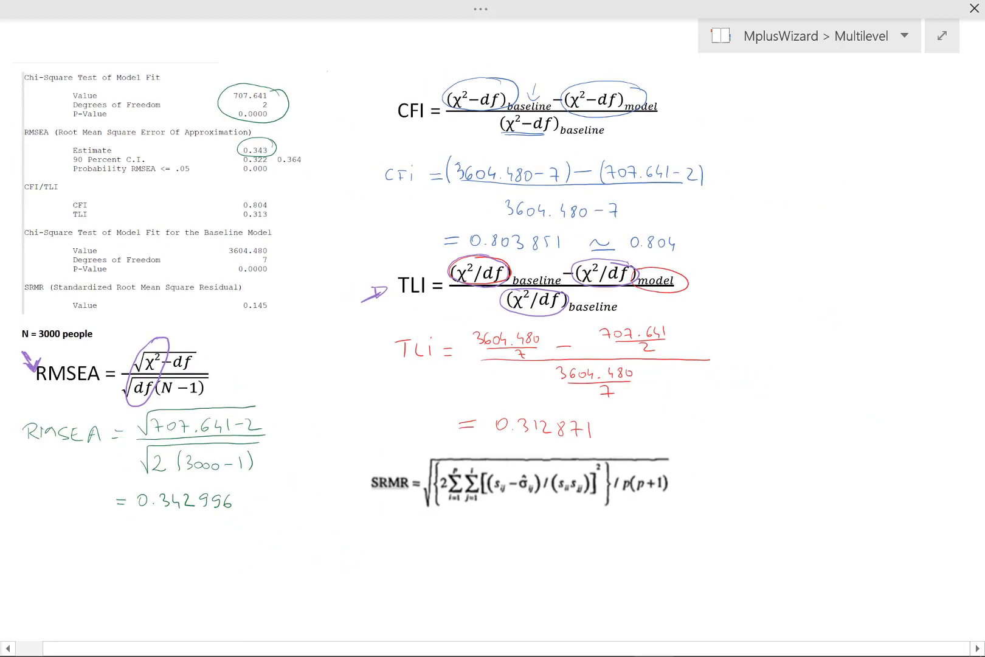
scroll(up, 3)
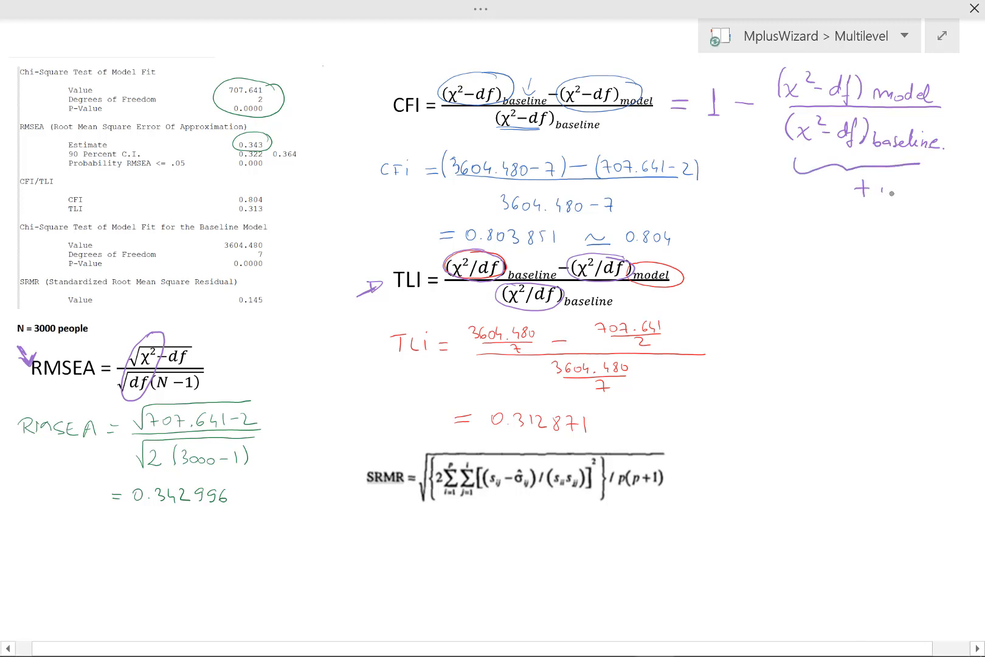
text(ve)
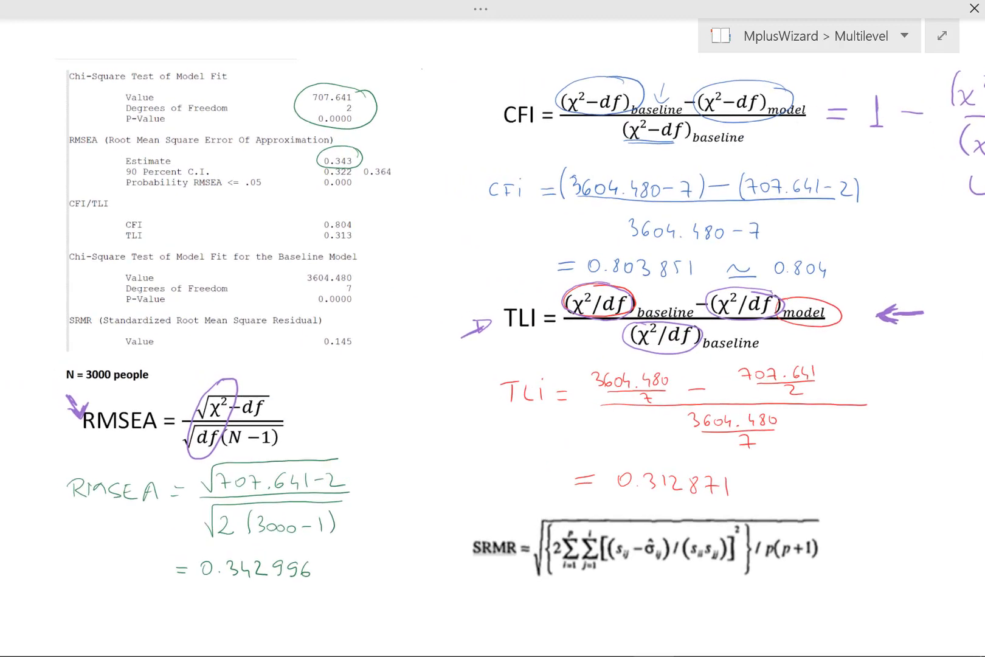
scroll(down, 3)
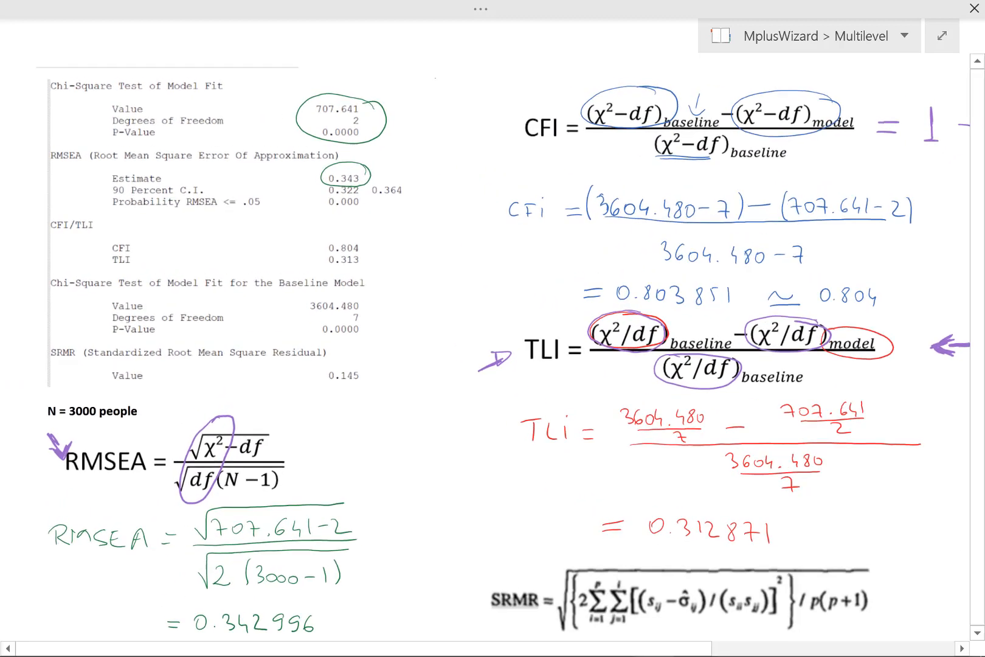